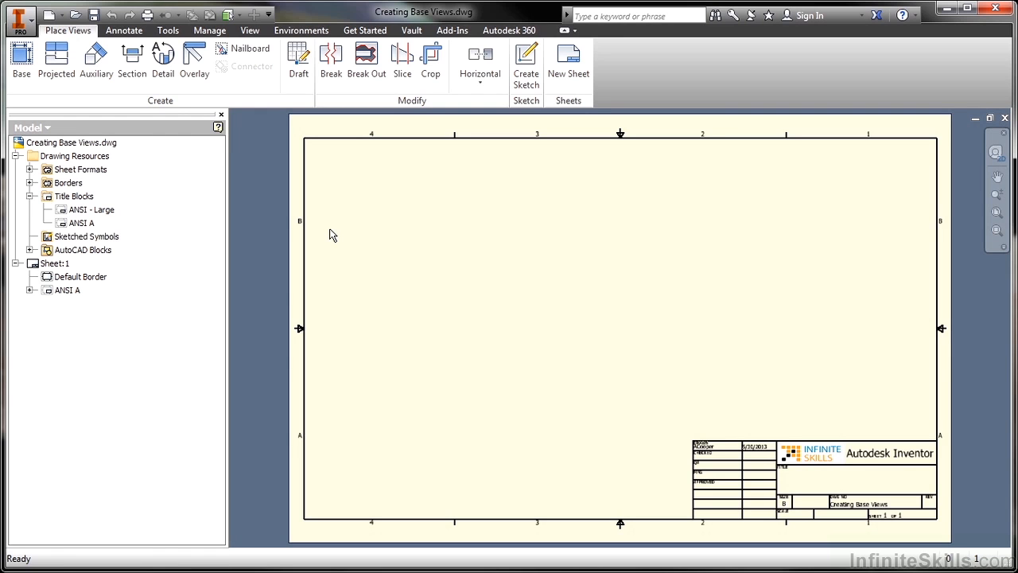
pyautogui.moveTo(85, 38)
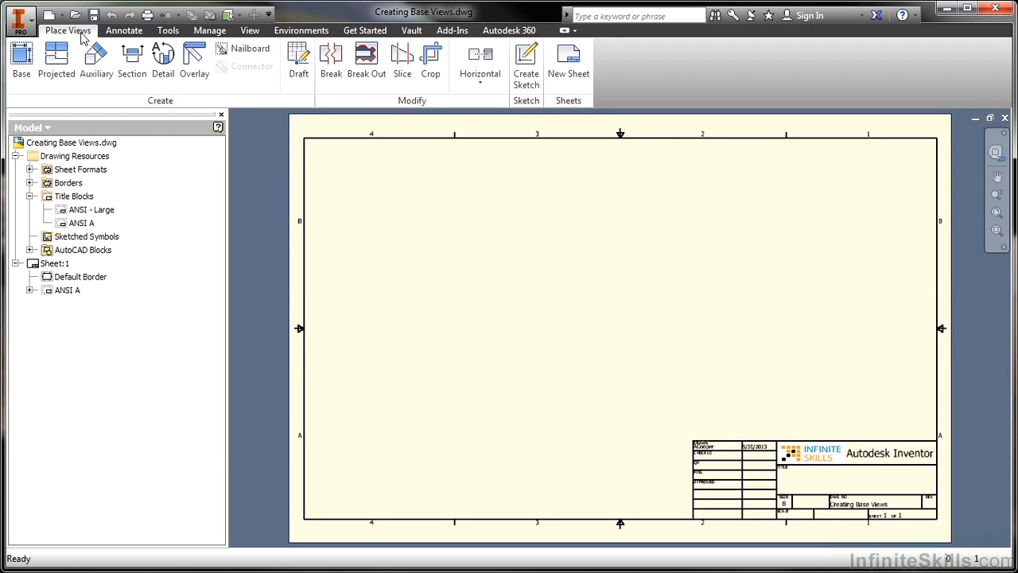
pyautogui.moveTo(159, 110)
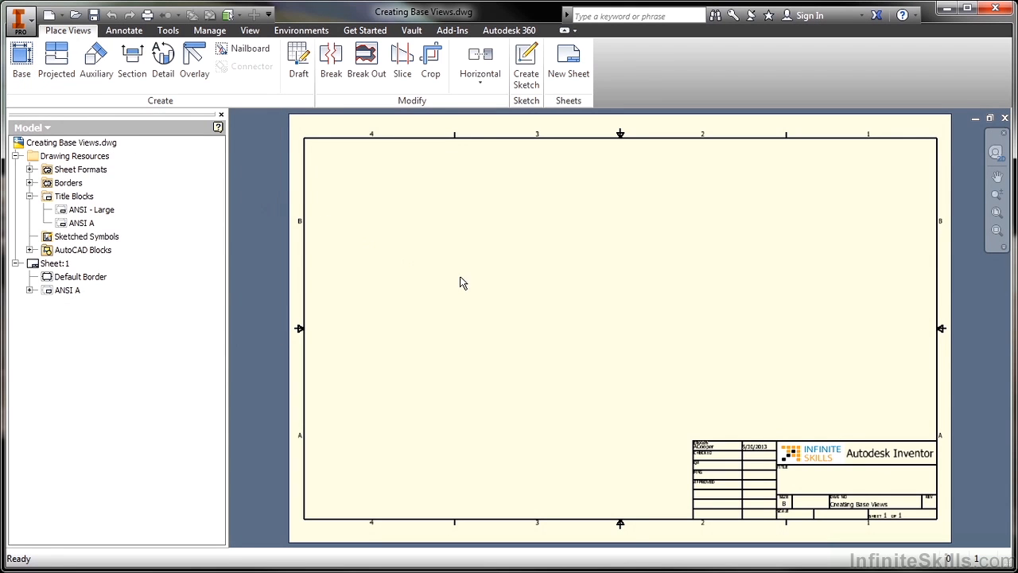
# Right-click the empty drawing sheet to bring up its marking menu.
pyautogui.rightClick(464, 282)
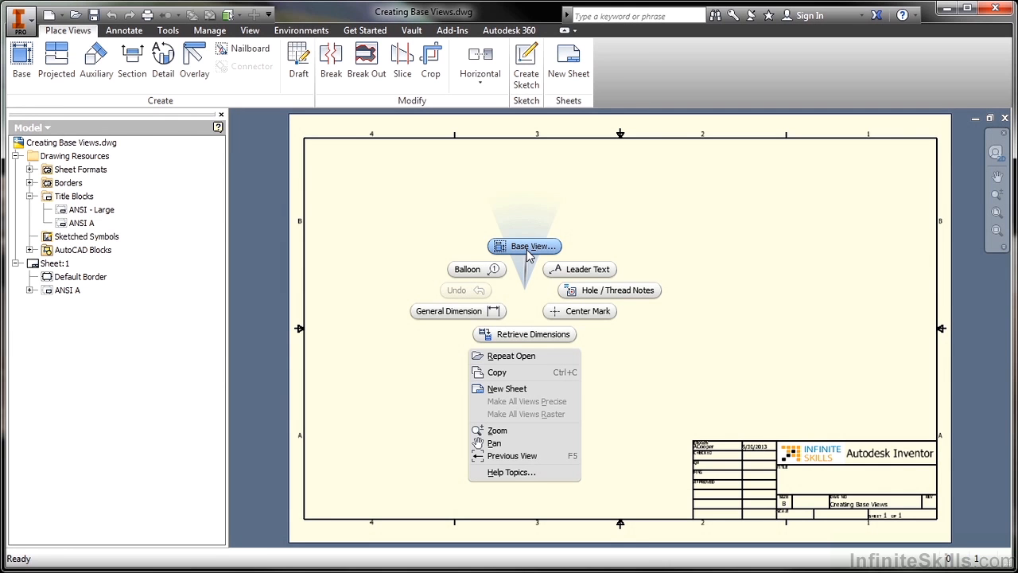
# Start a Base View and browse the Chapter 13 files for Lock Support.ipt.
pyautogui.click(525, 246)
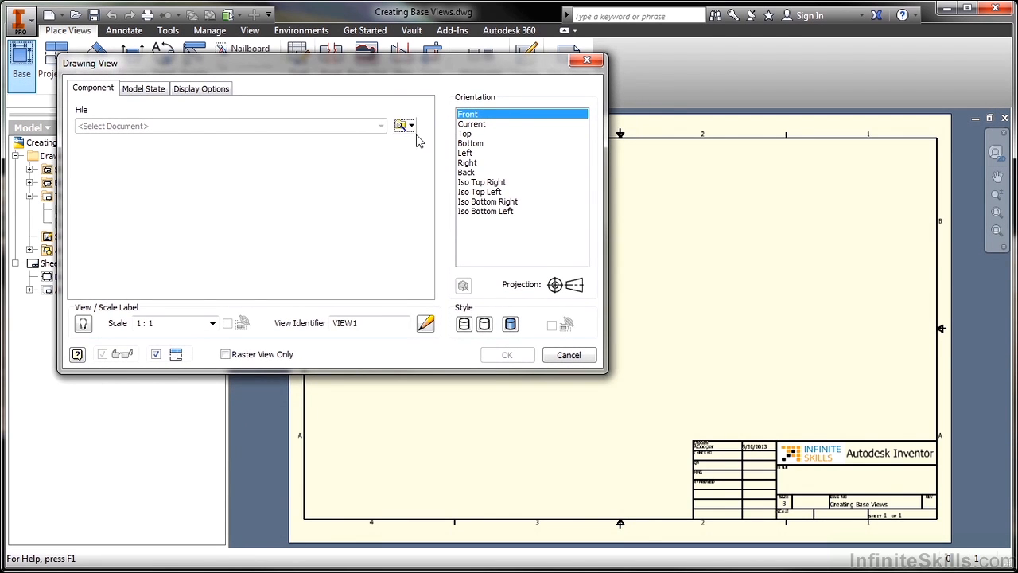
pyautogui.moveTo(399, 125)
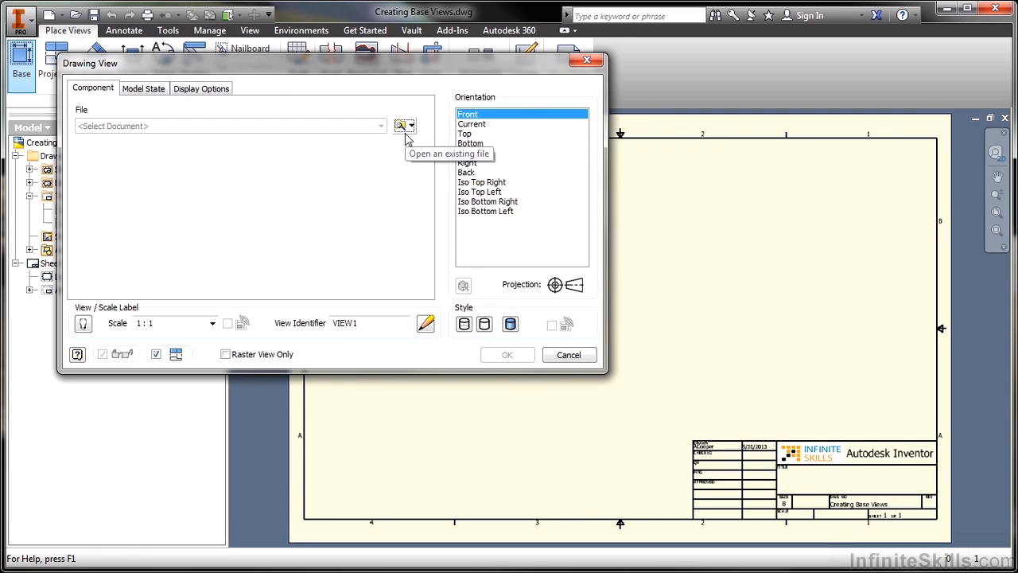
pyautogui.moveTo(174, 132)
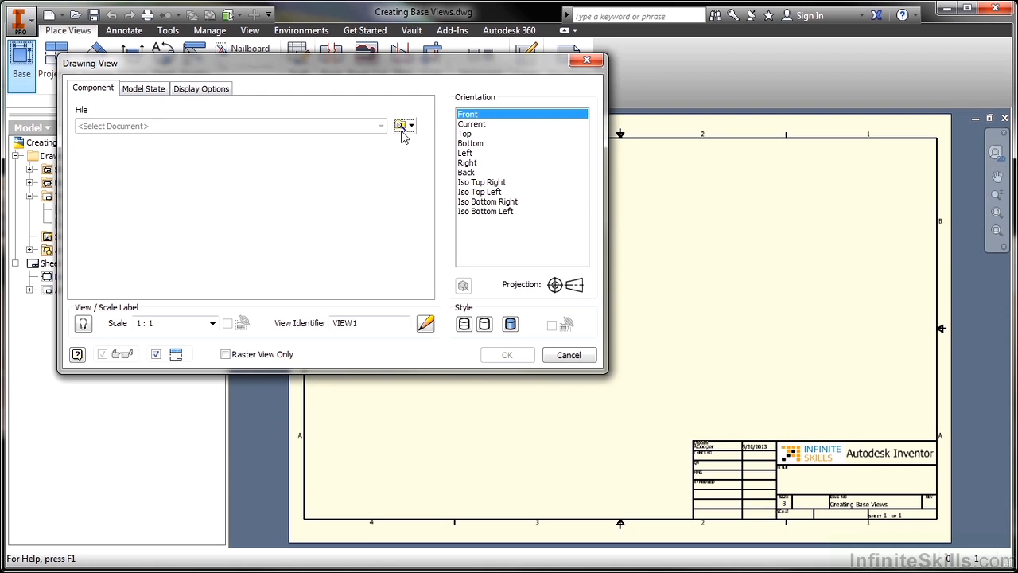
pyautogui.moveTo(400, 126)
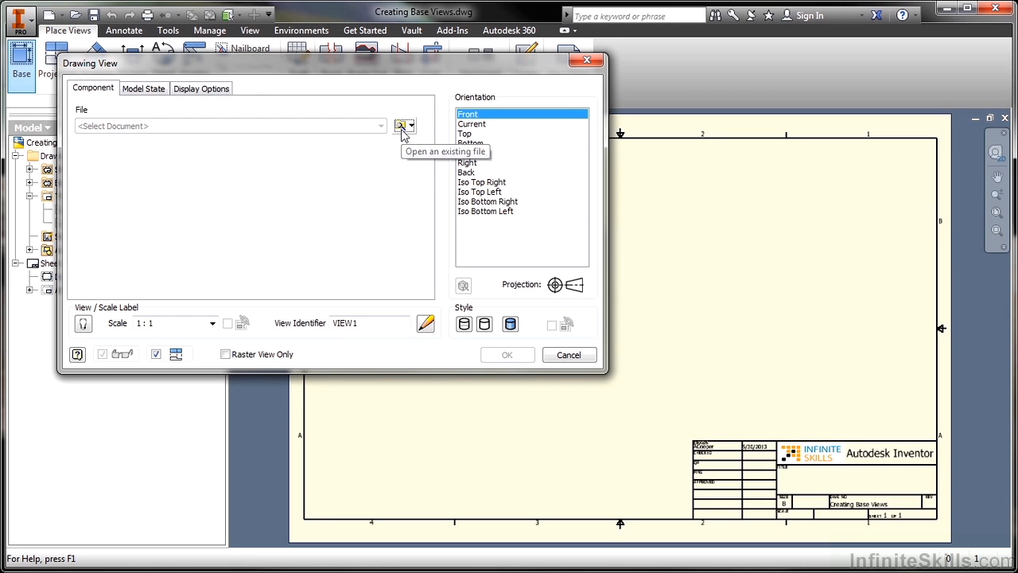
pyautogui.click(401, 126)
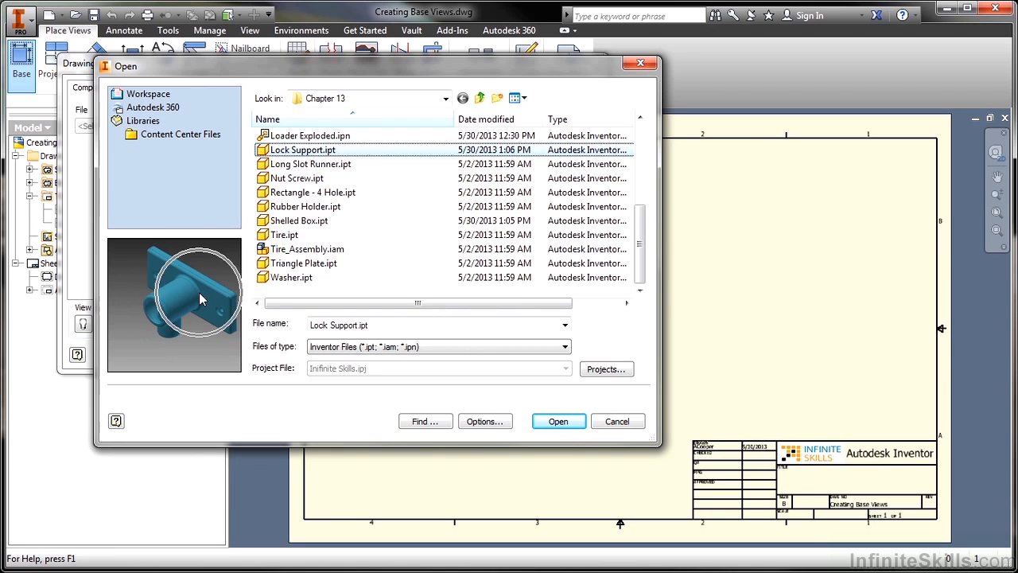
# Open Lock Support.ipt so its front-view preview appears on the sheet.
pyautogui.click(557, 420)
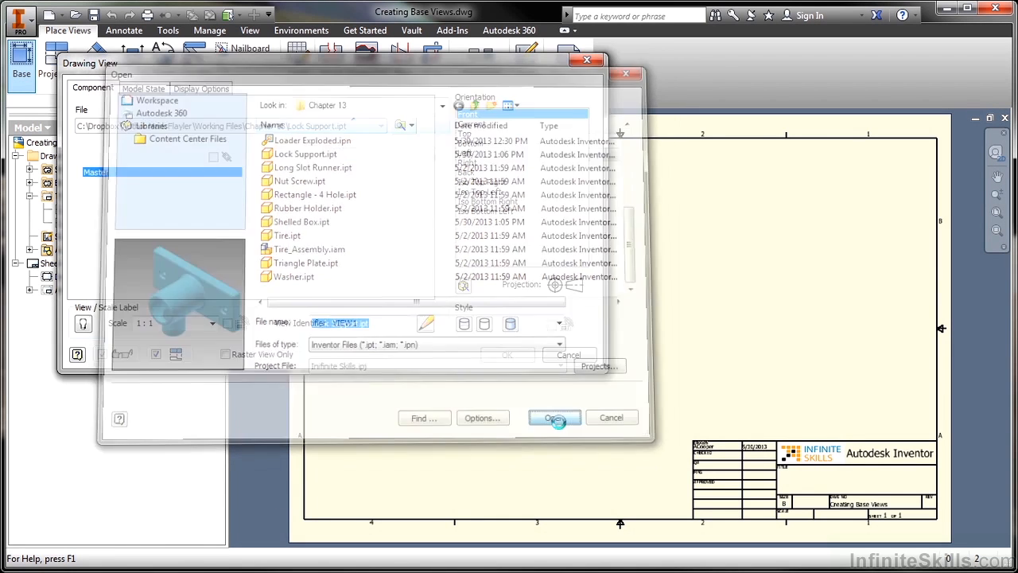
pyautogui.click(553, 417)
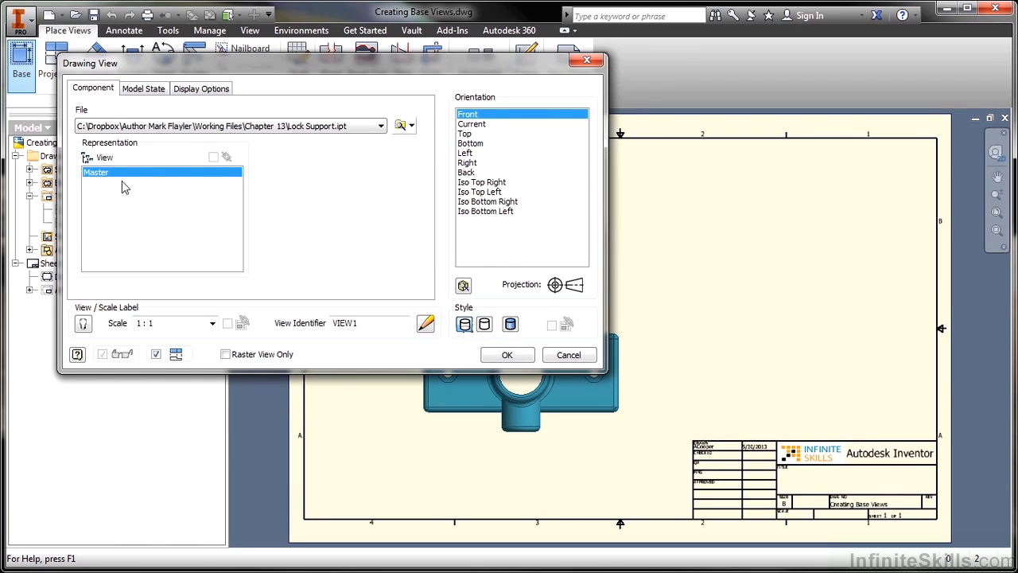
pyautogui.moveTo(147, 170)
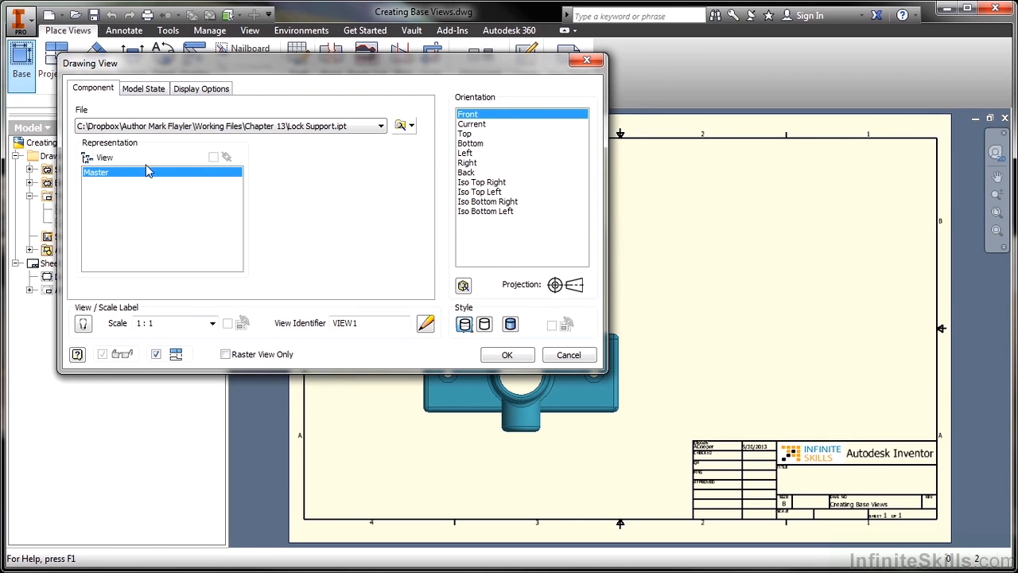
pyautogui.moveTo(170, 205)
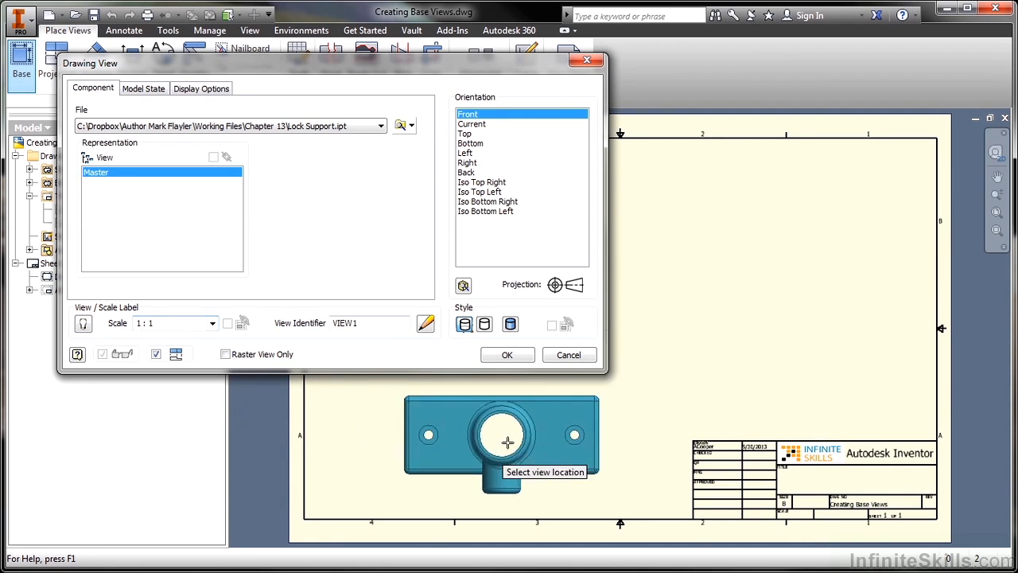
pyautogui.moveTo(758, 342)
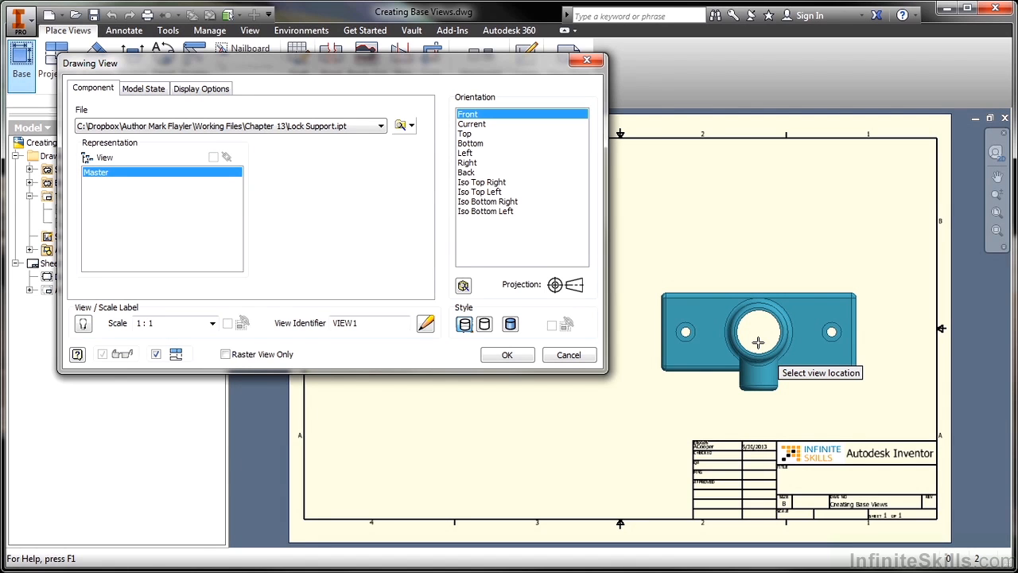
pyautogui.moveTo(255, 338)
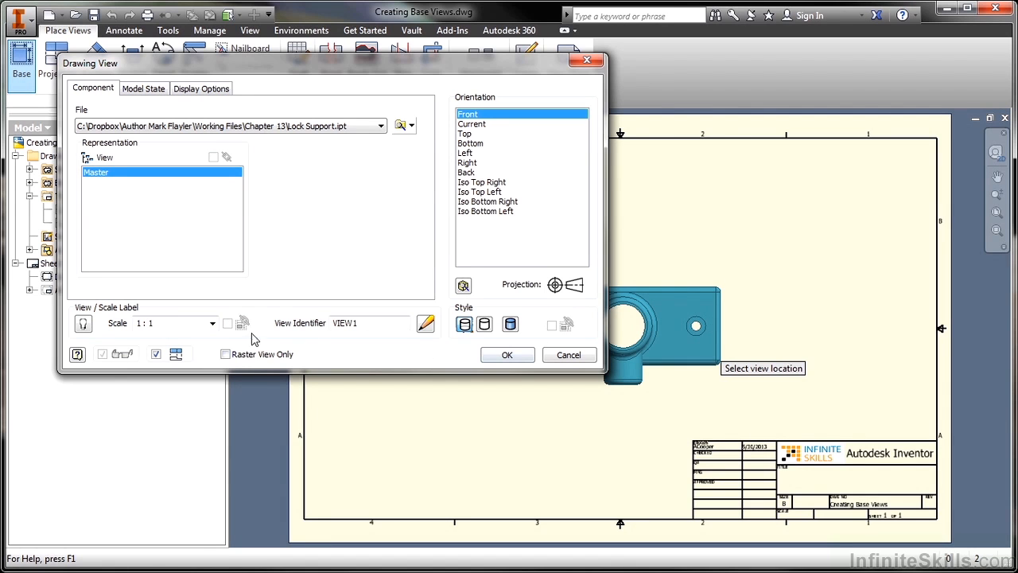
# Set the Lock Support view style to shaded, keeping Front orientation, 1:1 scale and VIEW1.
pyautogui.click(369, 323)
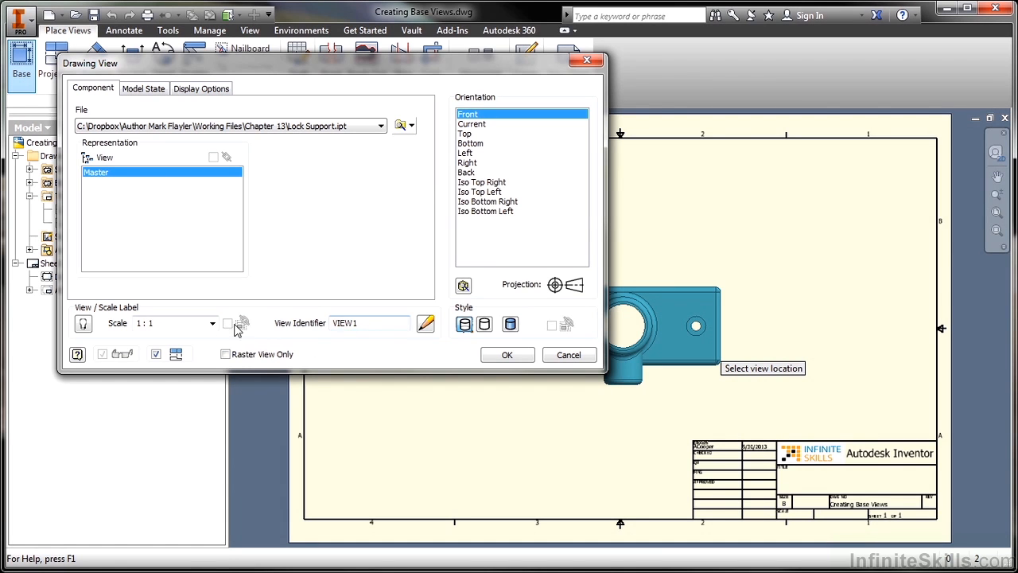
pyautogui.click(370, 322)
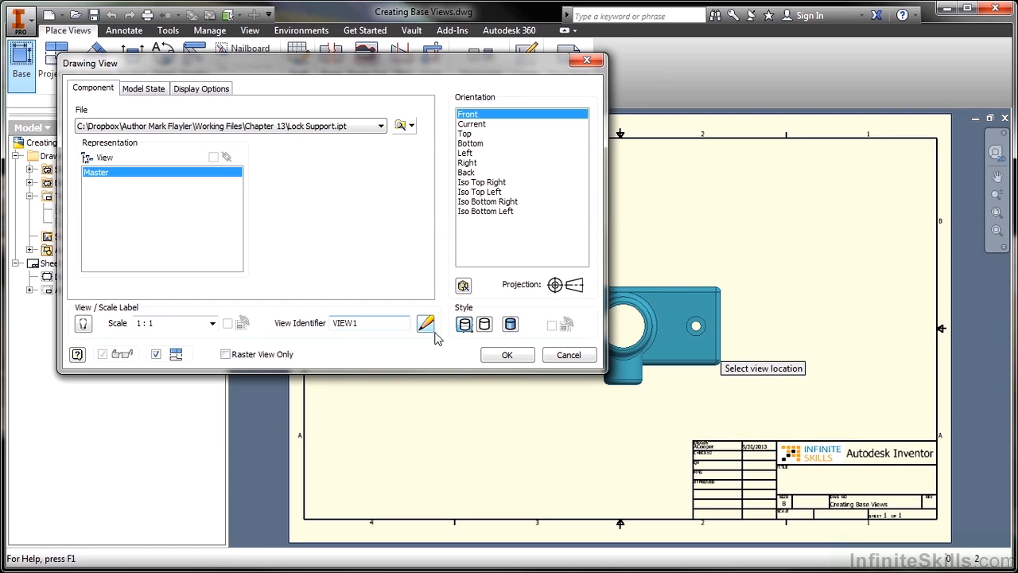
pyautogui.moveTo(510, 324)
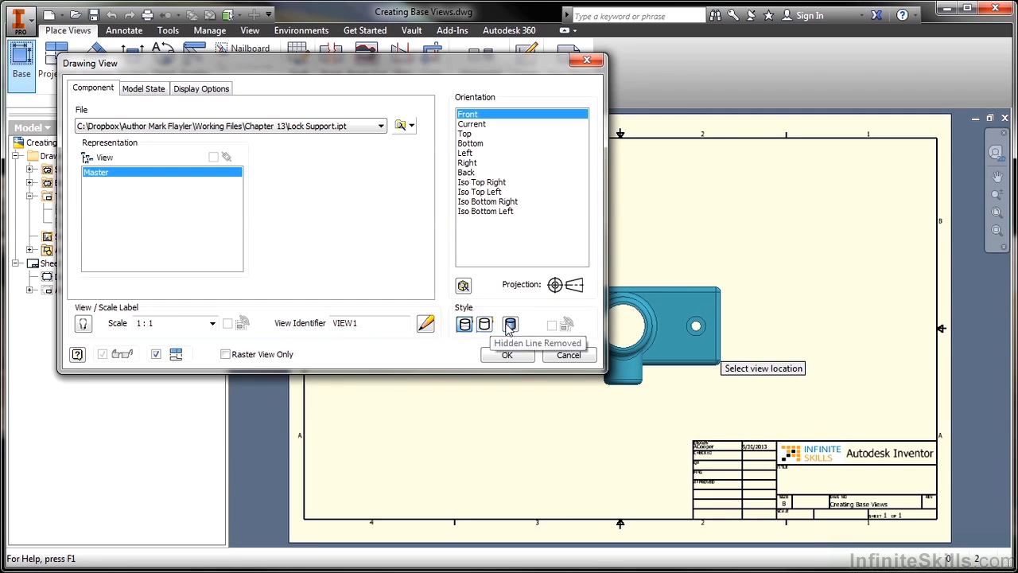
pyautogui.click(464, 323)
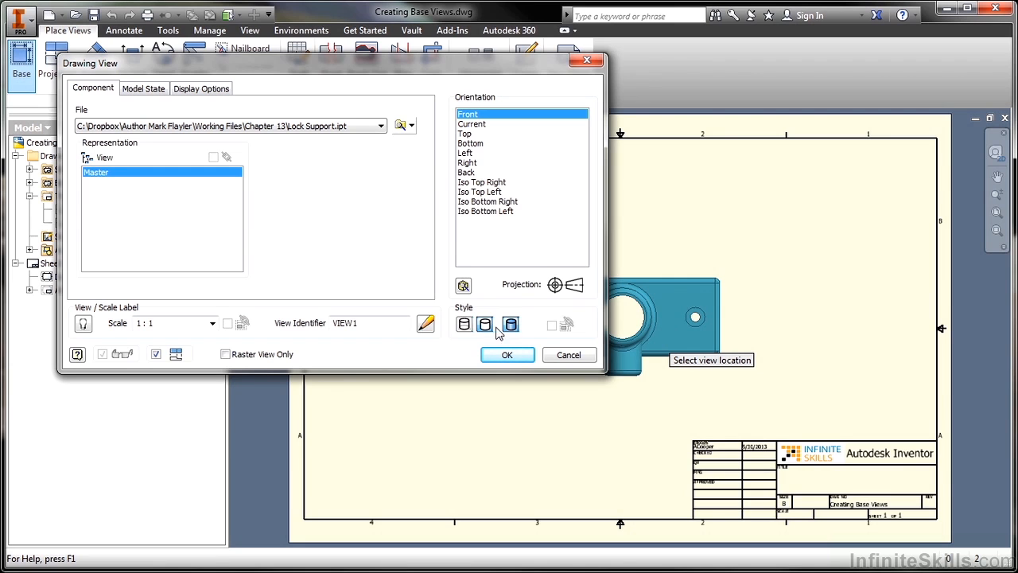
pyautogui.click(463, 324)
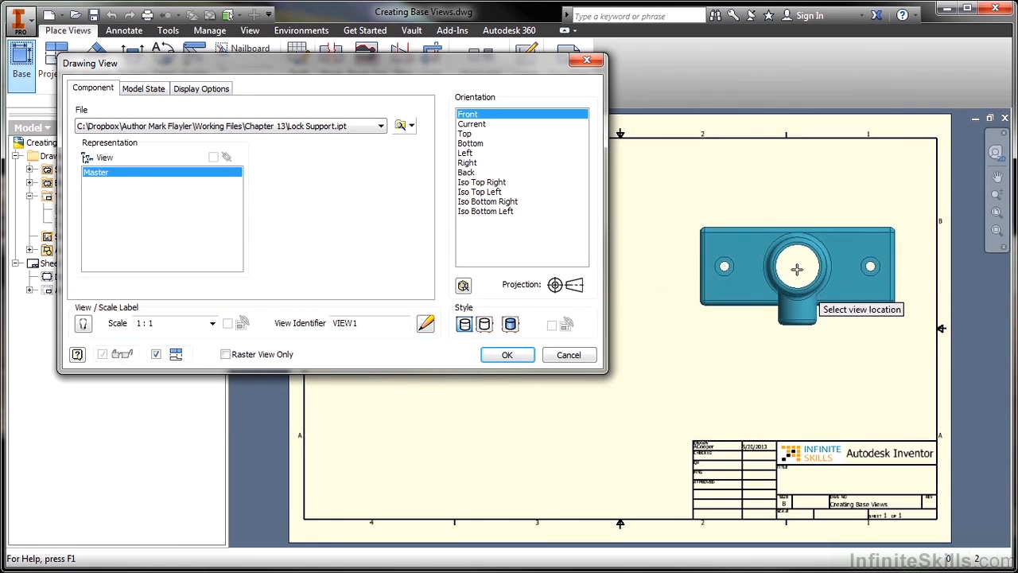
pyautogui.moveTo(456, 441)
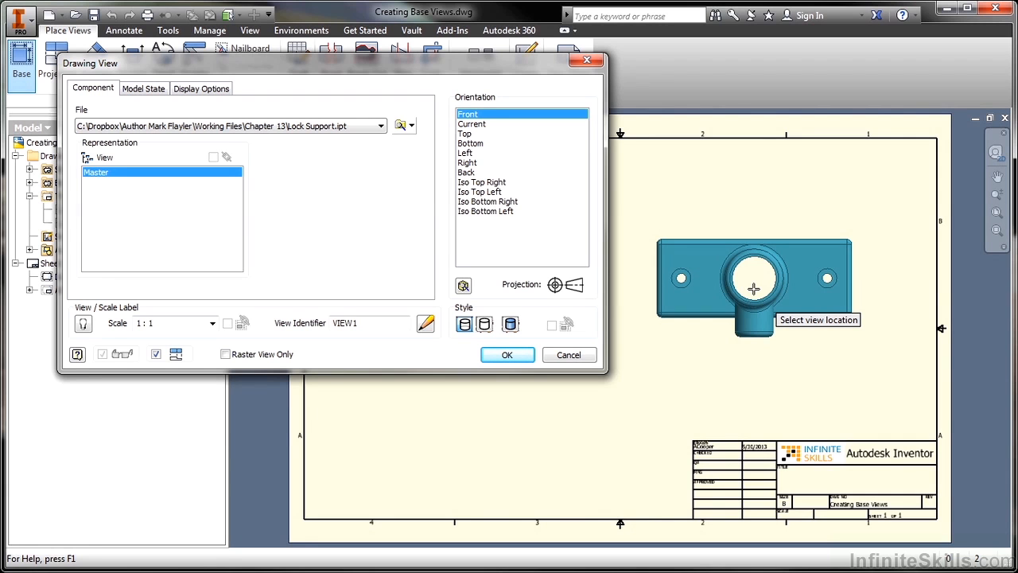
pyautogui.moveTo(604, 181)
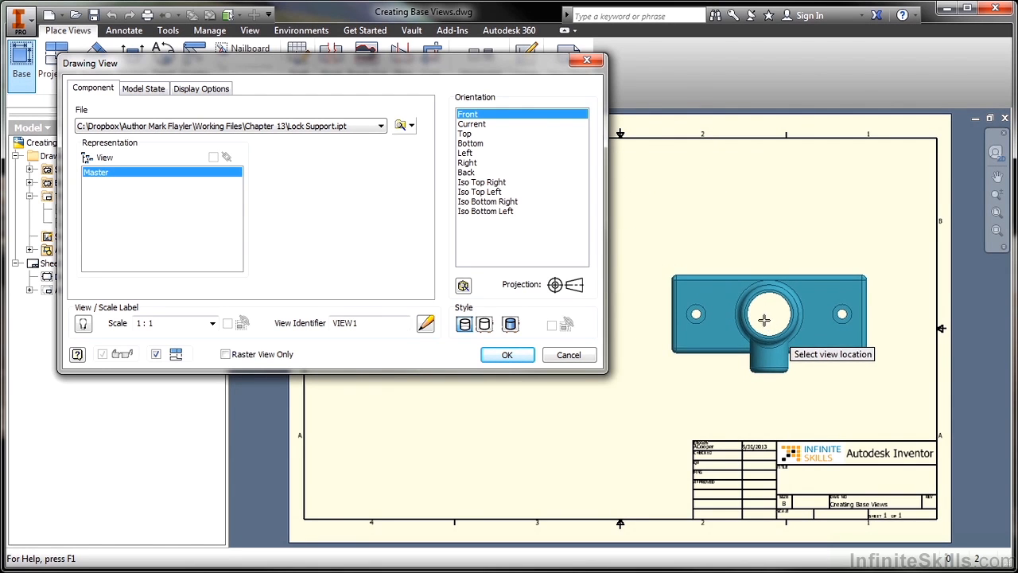
# Preview Top, Left, Right, Back and iso orientations, then settle on Bottom.
pyautogui.click(465, 133)
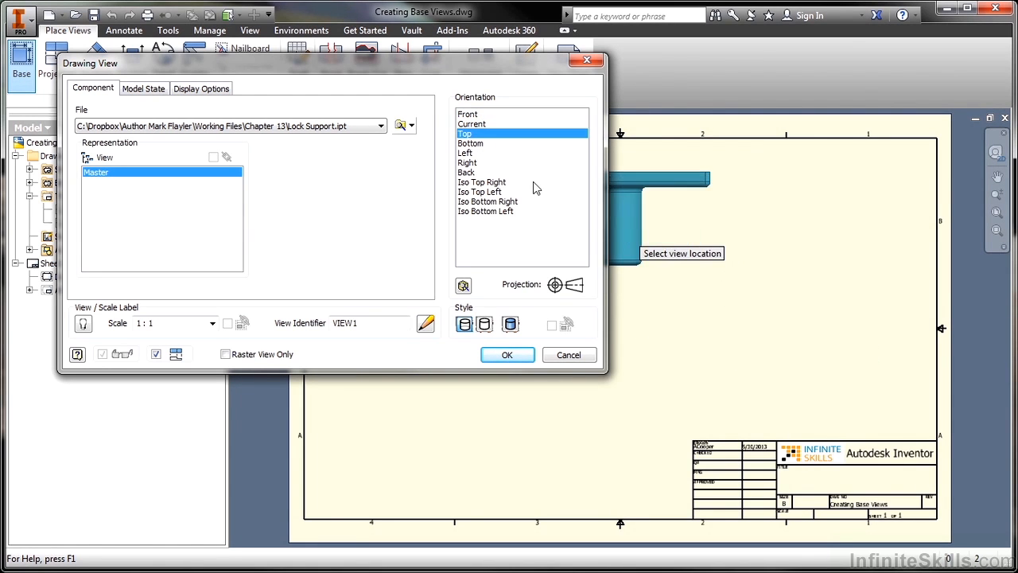
pyautogui.click(470, 142)
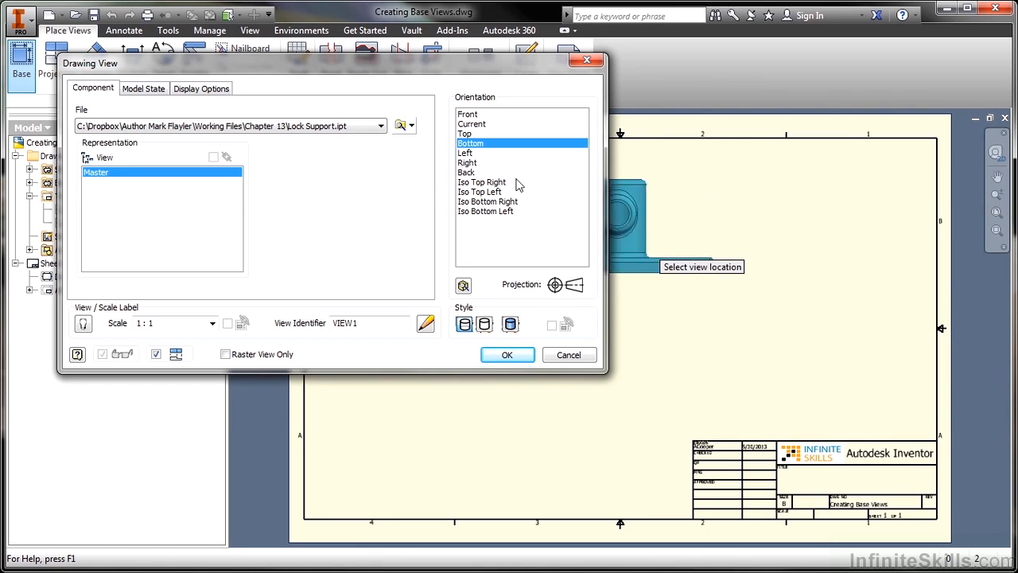
pyautogui.click(466, 151)
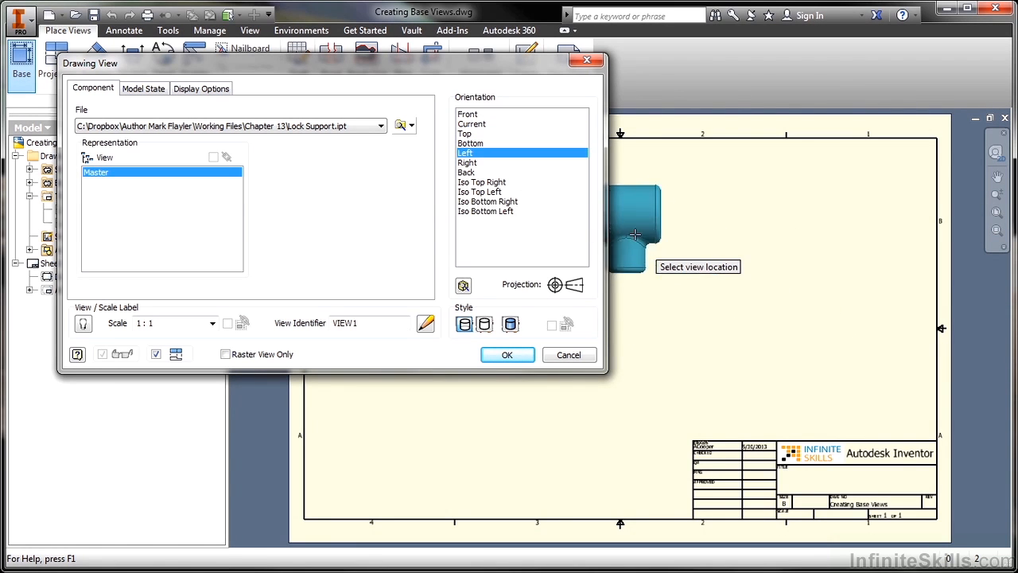
pyautogui.click(467, 162)
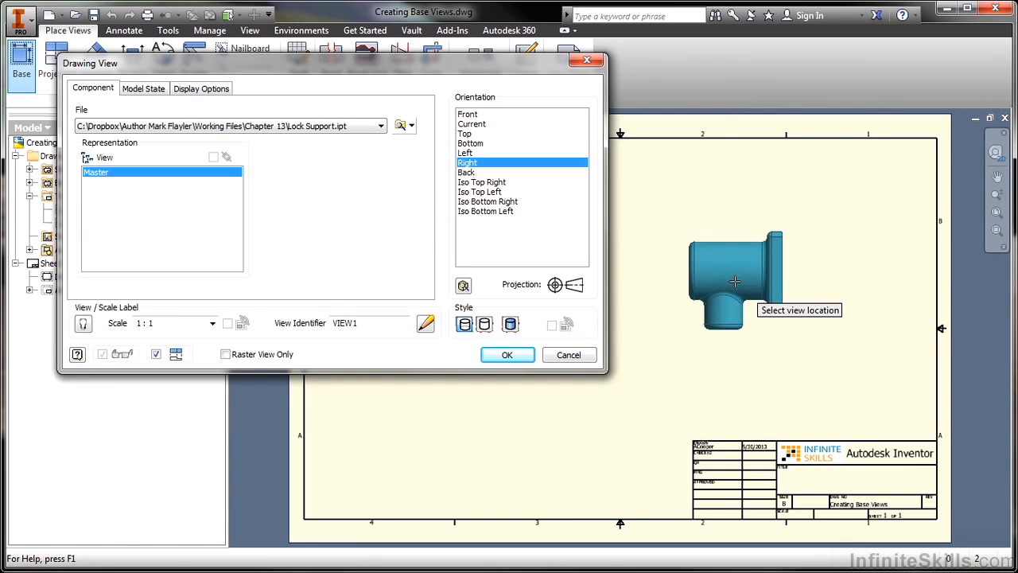
pyautogui.click(466, 172)
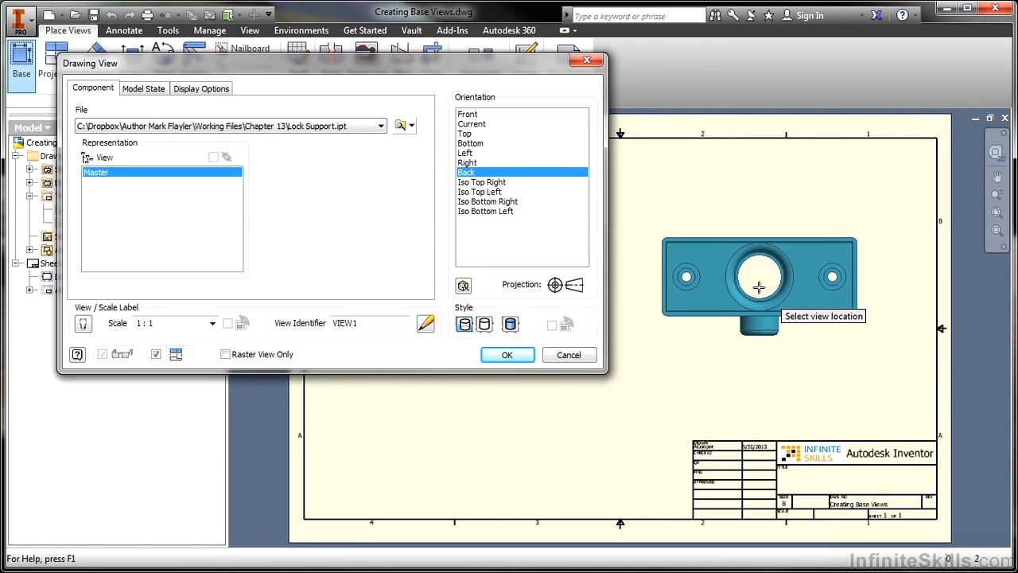
pyautogui.click(482, 182)
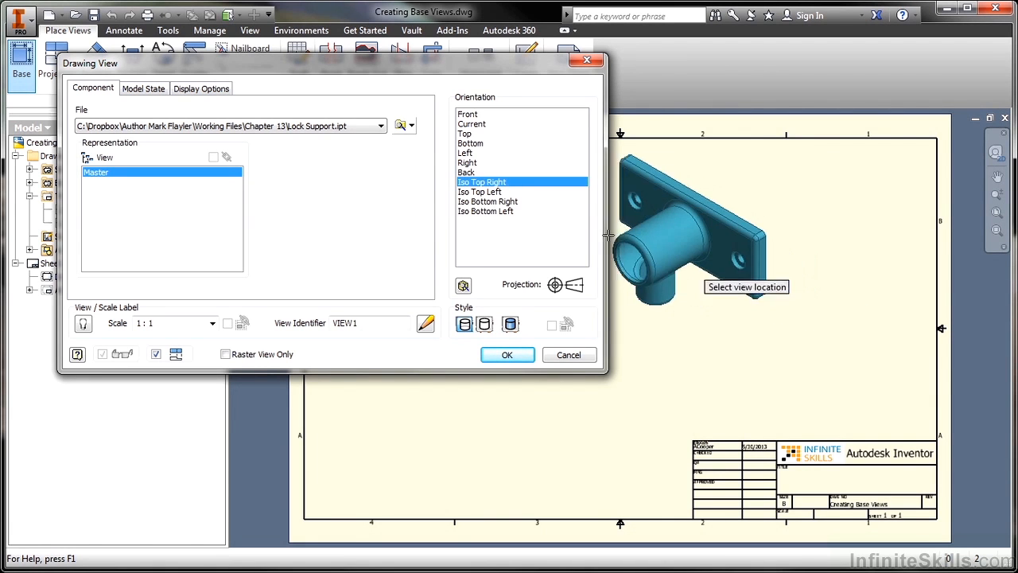
pyautogui.click(488, 201)
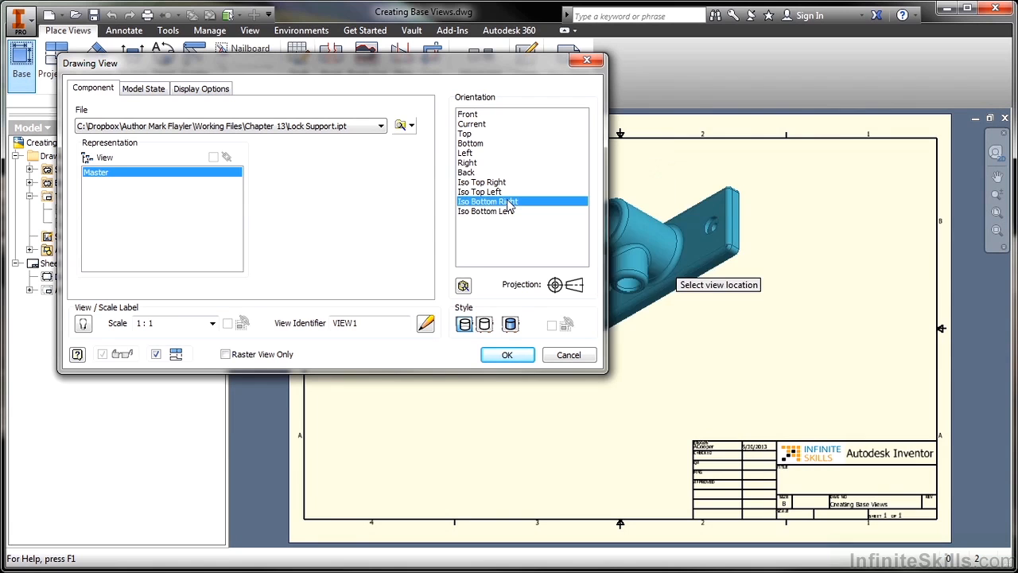
pyautogui.click(485, 211)
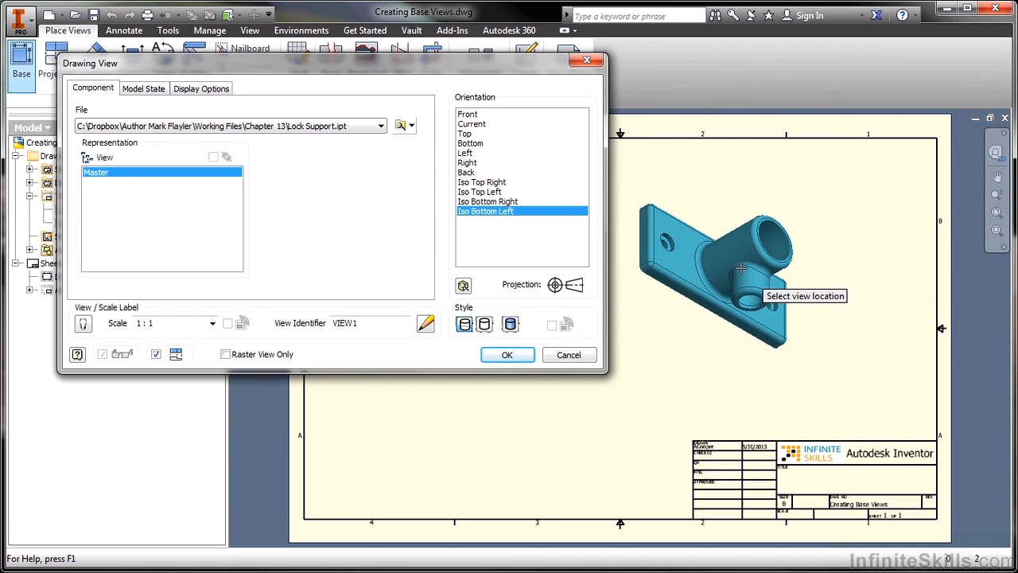
pyautogui.click(466, 172)
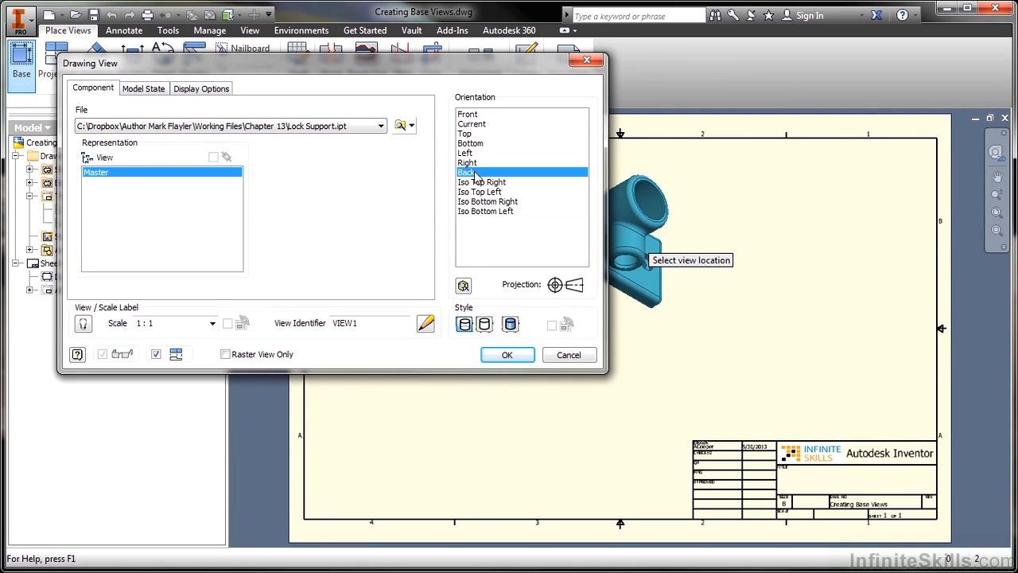
pyautogui.click(464, 133)
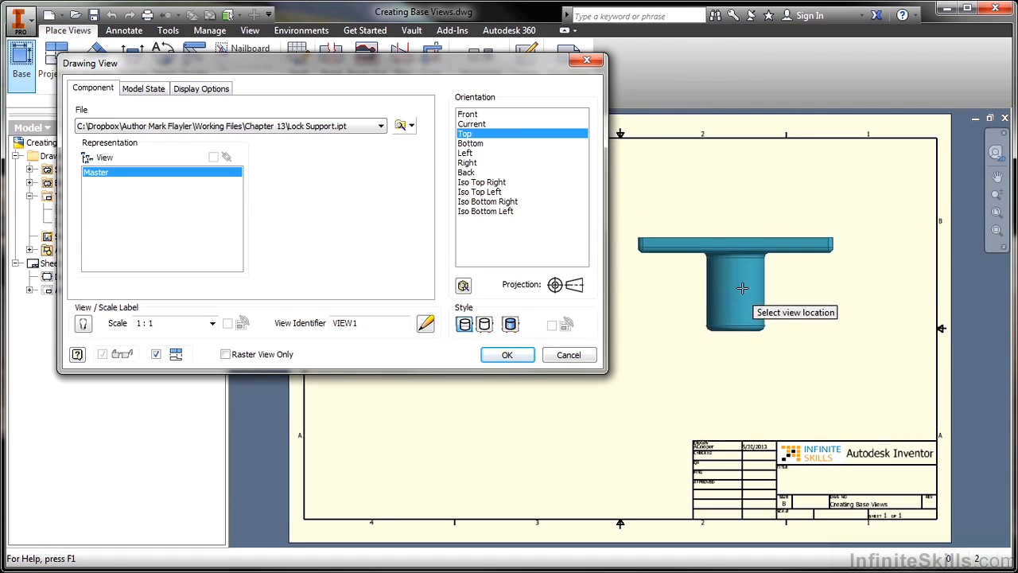
pyautogui.click(470, 144)
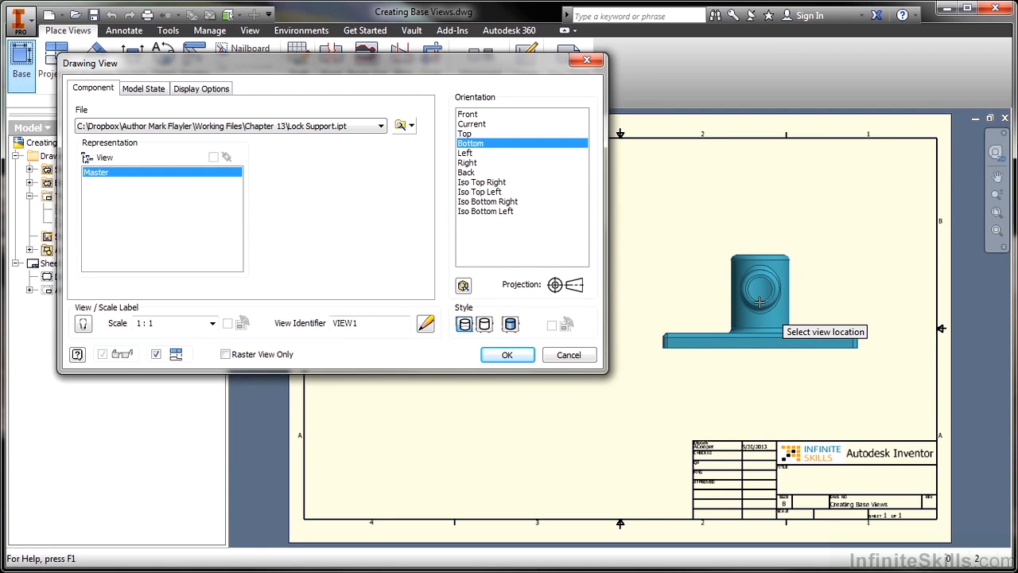
pyautogui.moveTo(501, 386)
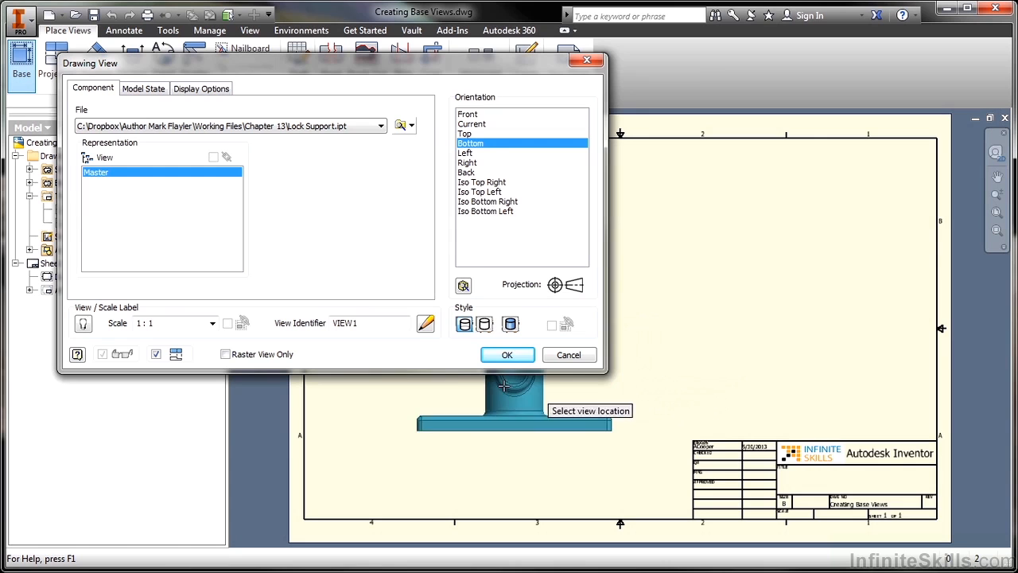
pyautogui.moveTo(444, 394)
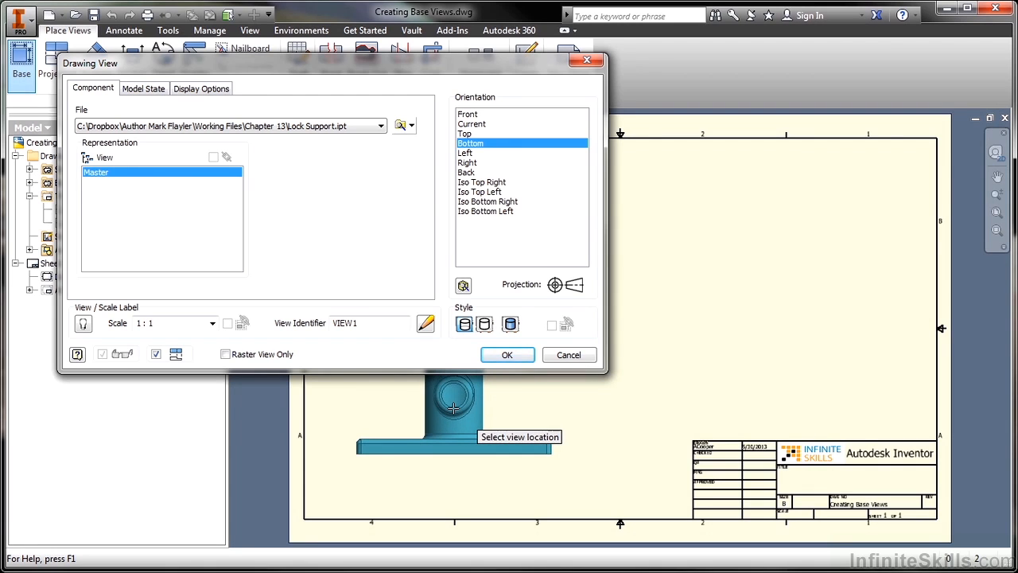
pyautogui.moveTo(476, 383)
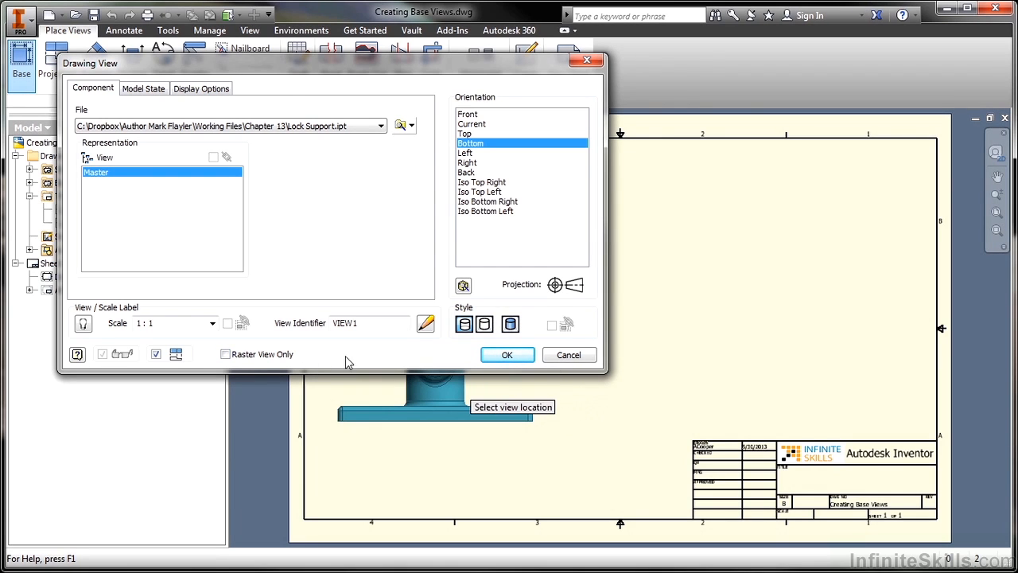
pyautogui.moveTo(167, 362)
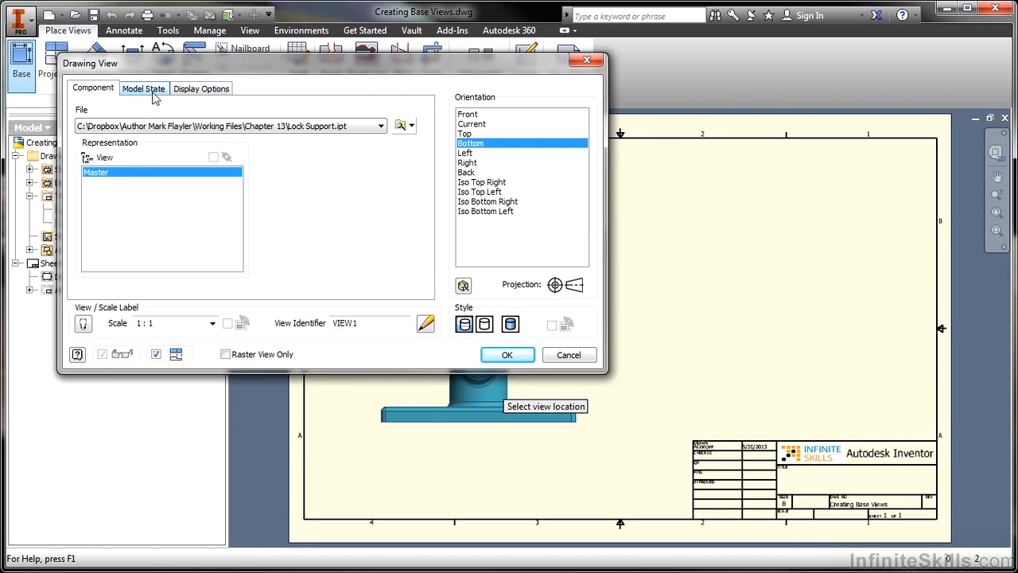
# Review Model State and Display Options, then place the bottom VIEW1 on the sheet.
pyautogui.click(144, 89)
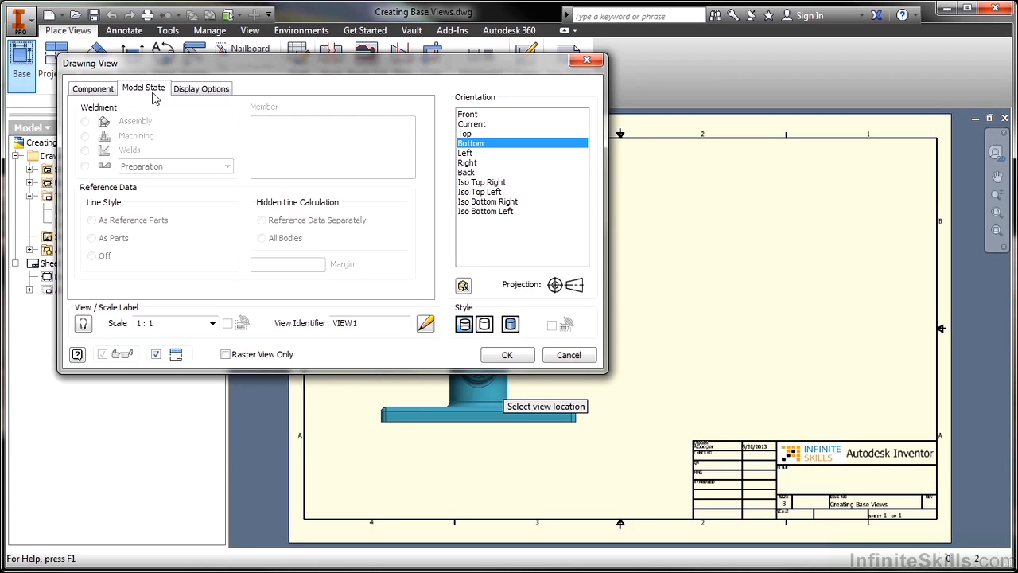
pyautogui.click(201, 88)
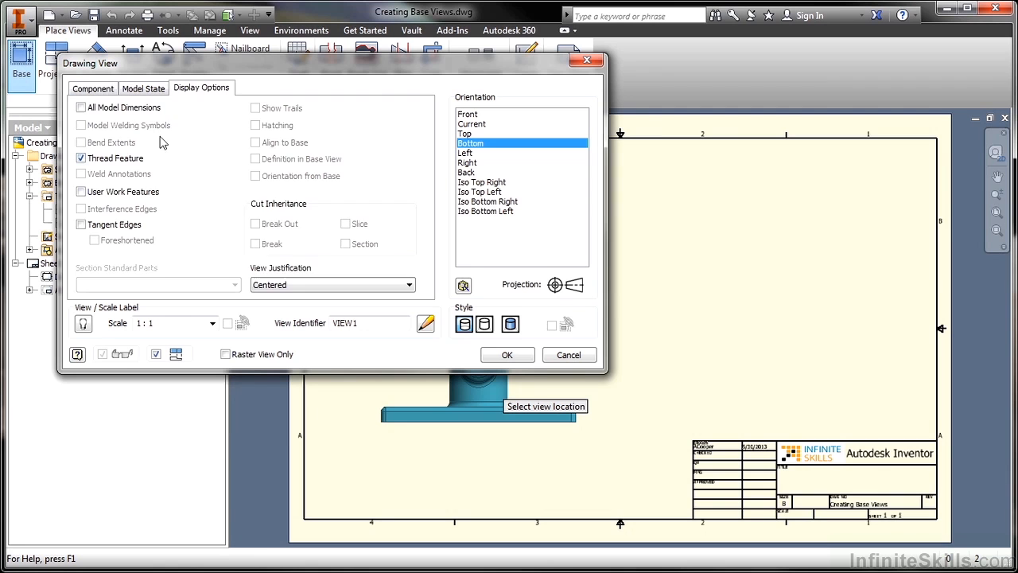
pyautogui.click(93, 88)
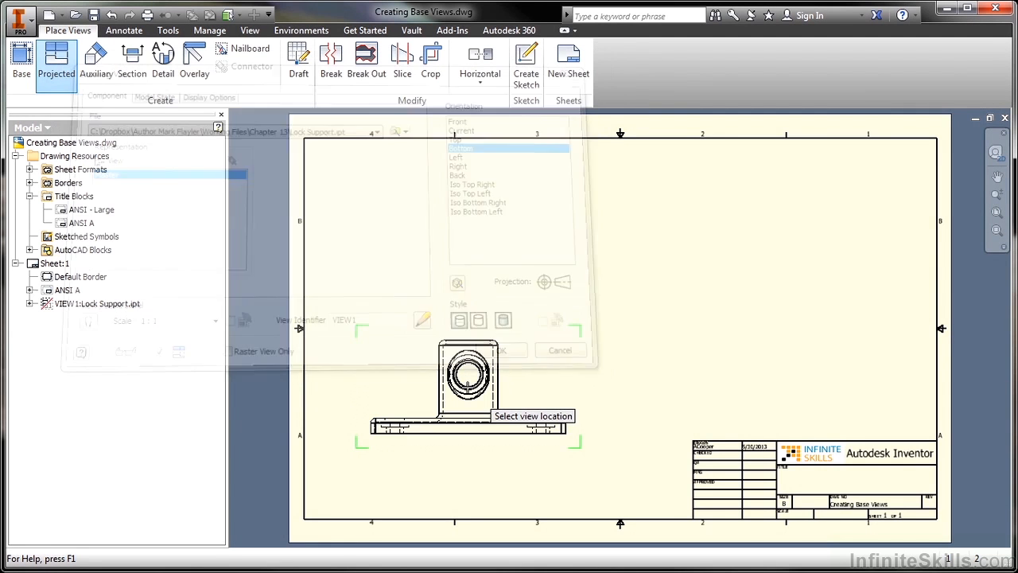
pyautogui.click(501, 350)
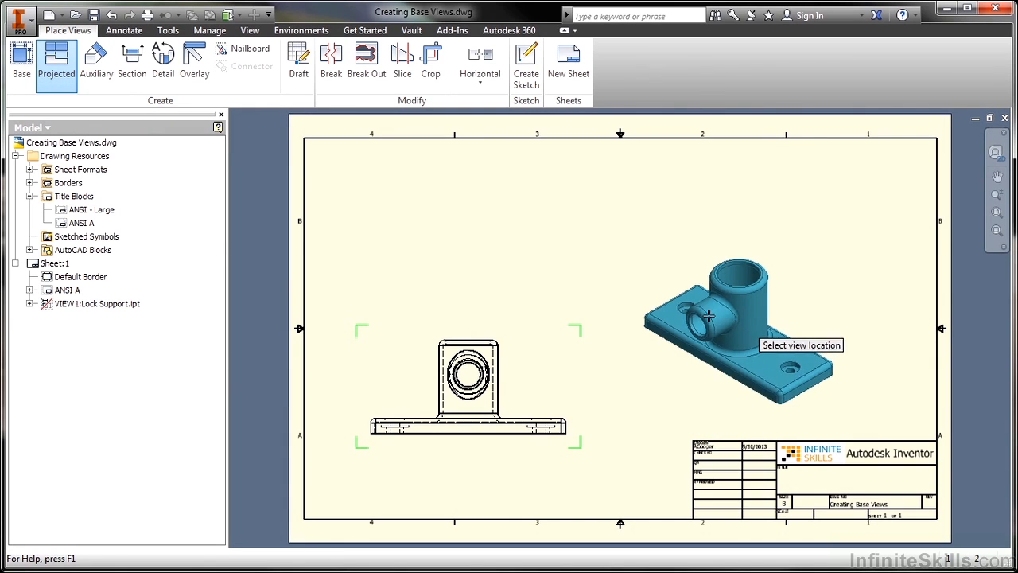
pyautogui.moveTo(573, 326)
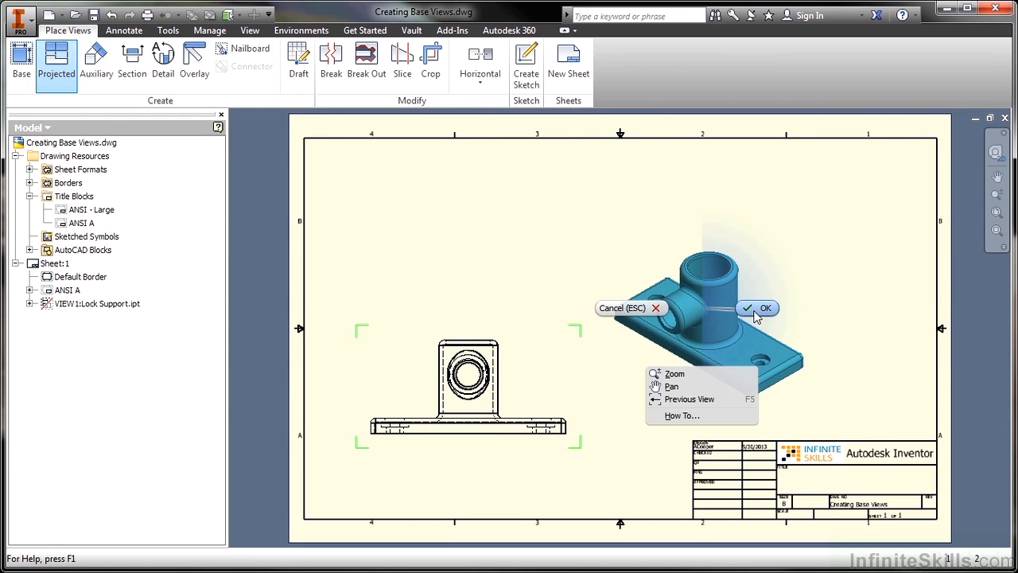
pyautogui.click(747, 308)
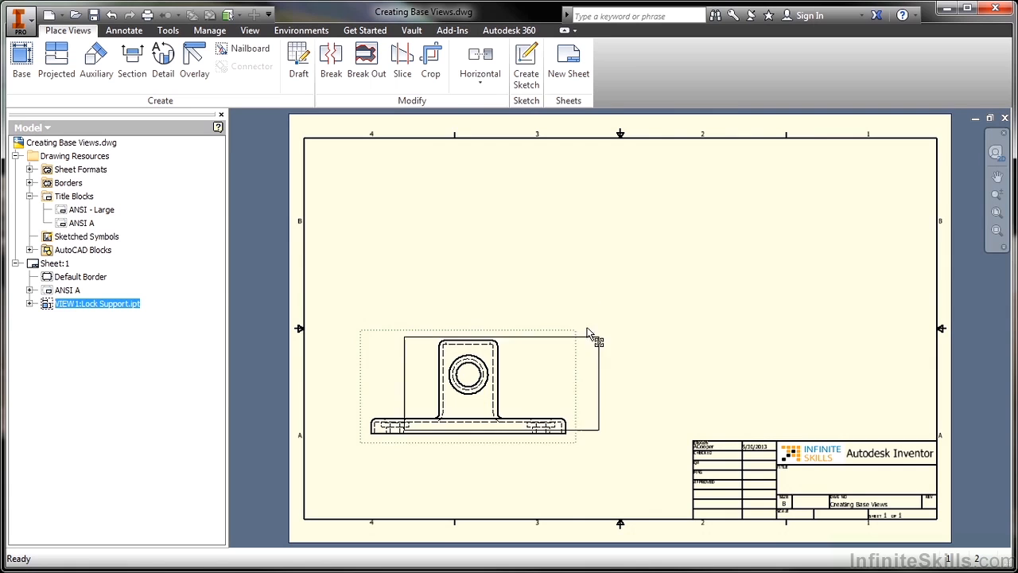
pyautogui.moveTo(469, 382); pyautogui.dragTo(533, 358)
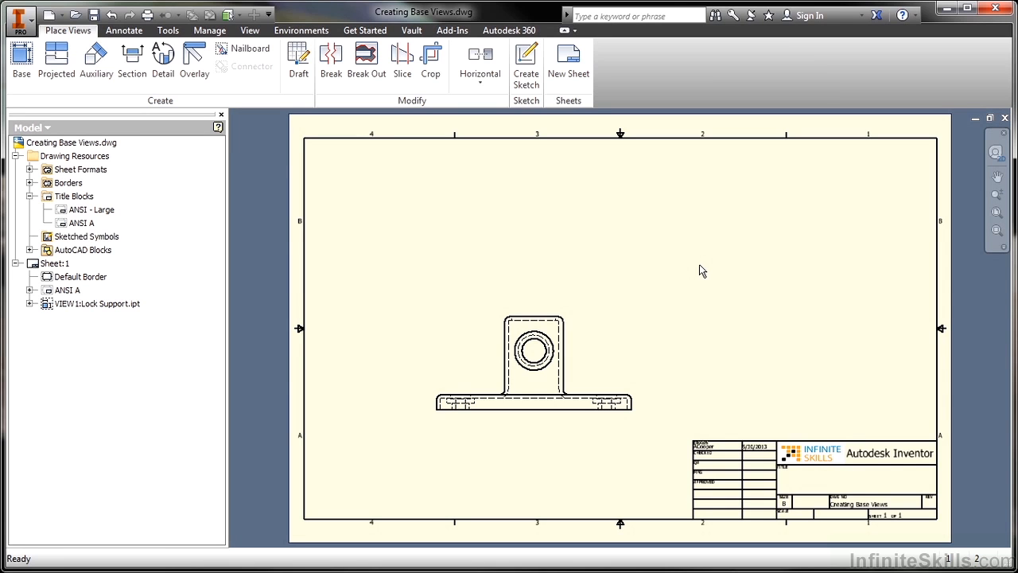
pyautogui.moveTo(689, 289)
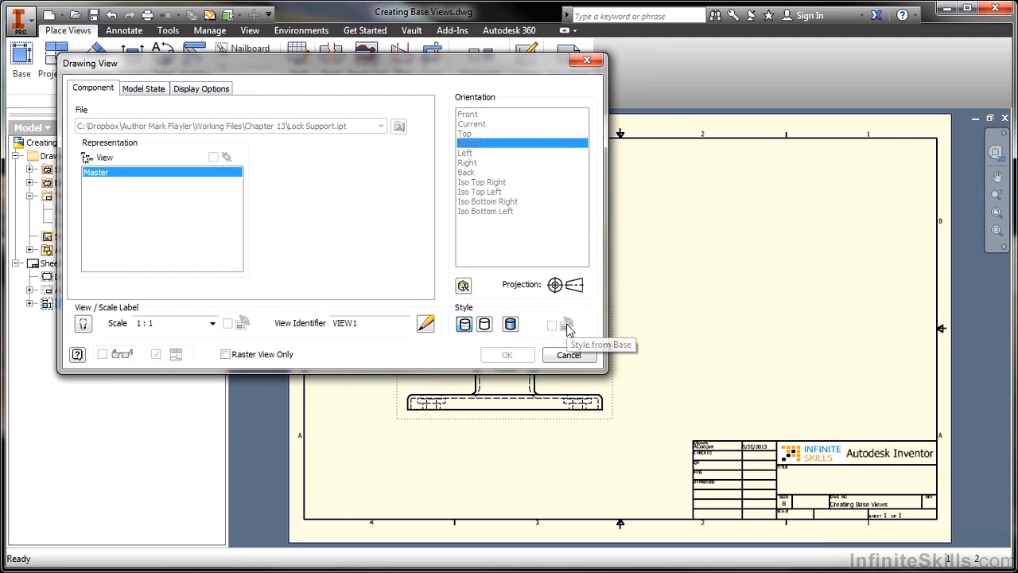
pyautogui.moveTo(310, 312)
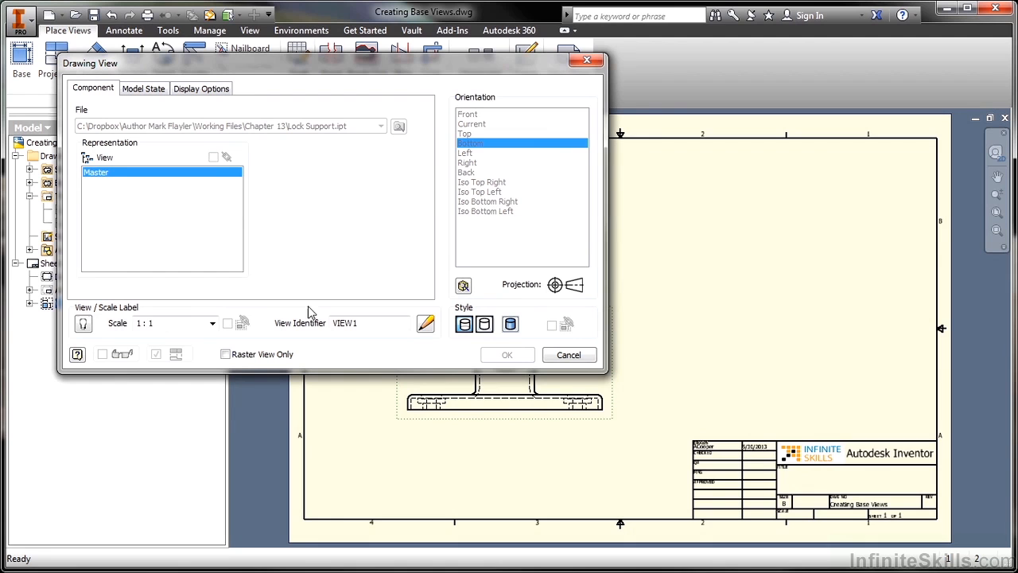
pyautogui.moveTo(83, 323)
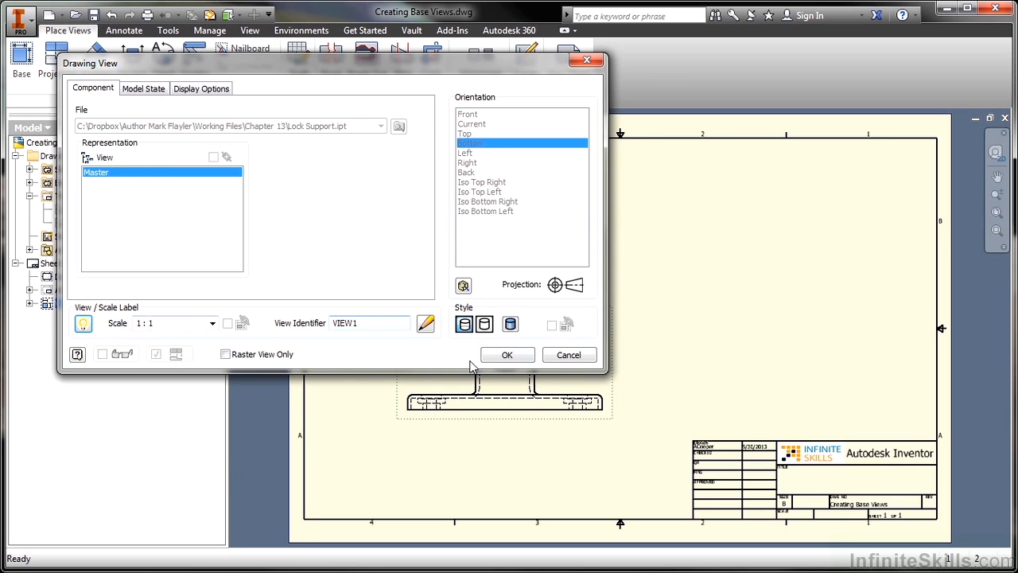
# Make the VIEW1 SCALE 1 : 1 label visible beneath the base view.
pyautogui.click(506, 355)
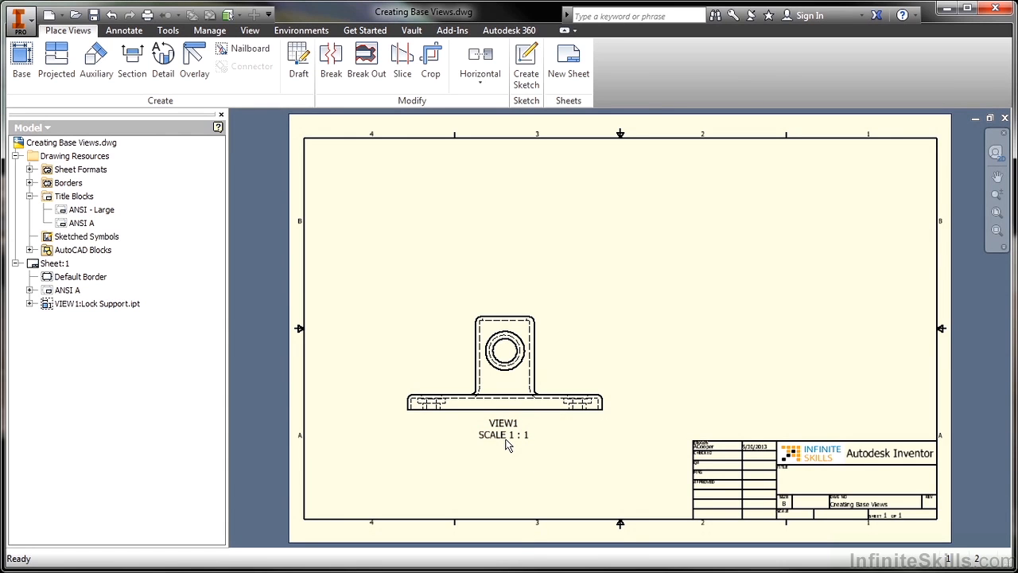
# Remove the VIEW property from the label text so only SCALE 1 : 1 remains.
pyautogui.rightClick(505, 437)
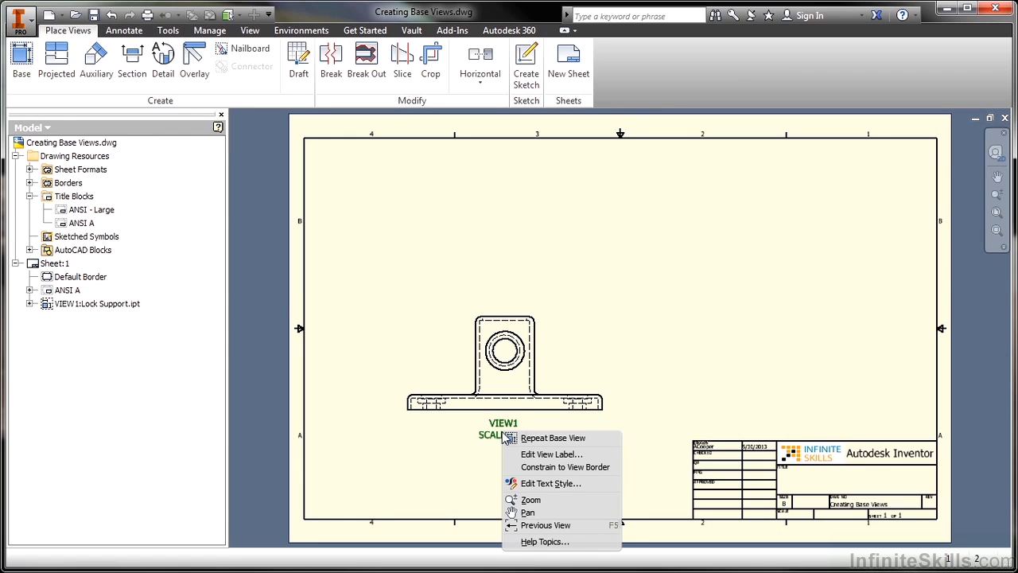
pyautogui.moveTo(551, 454)
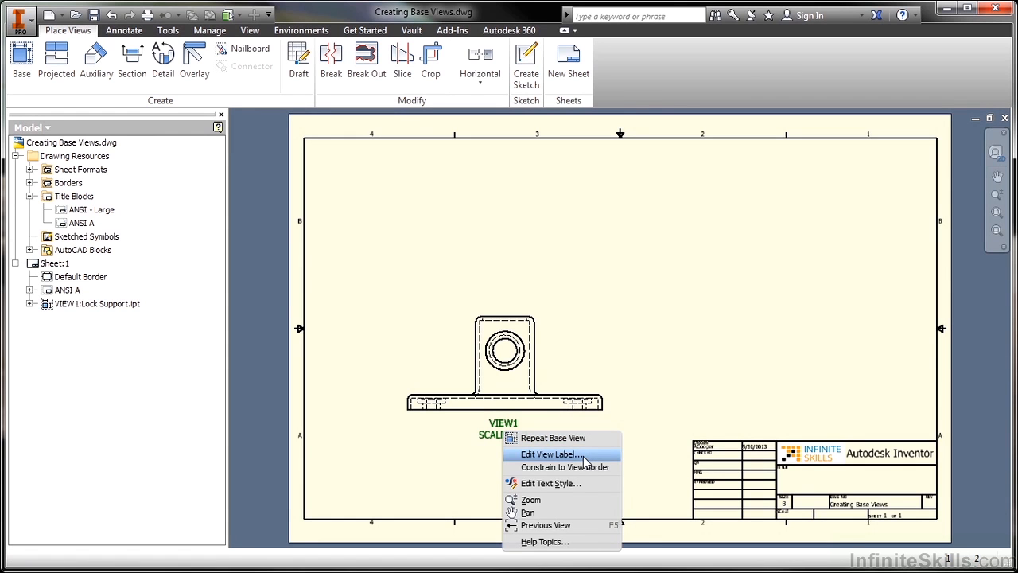
pyautogui.click(548, 453)
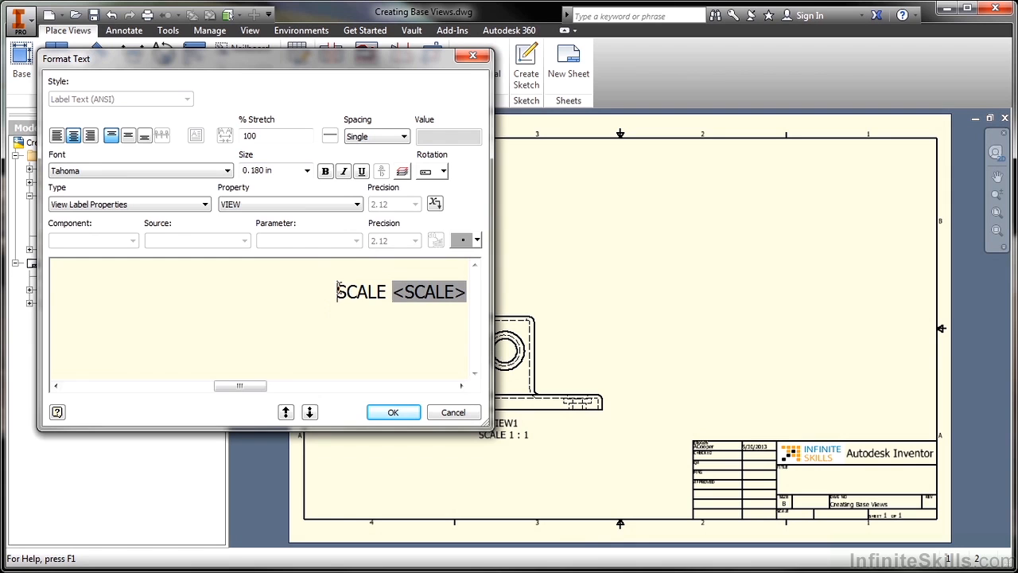
pyautogui.click(392, 412)
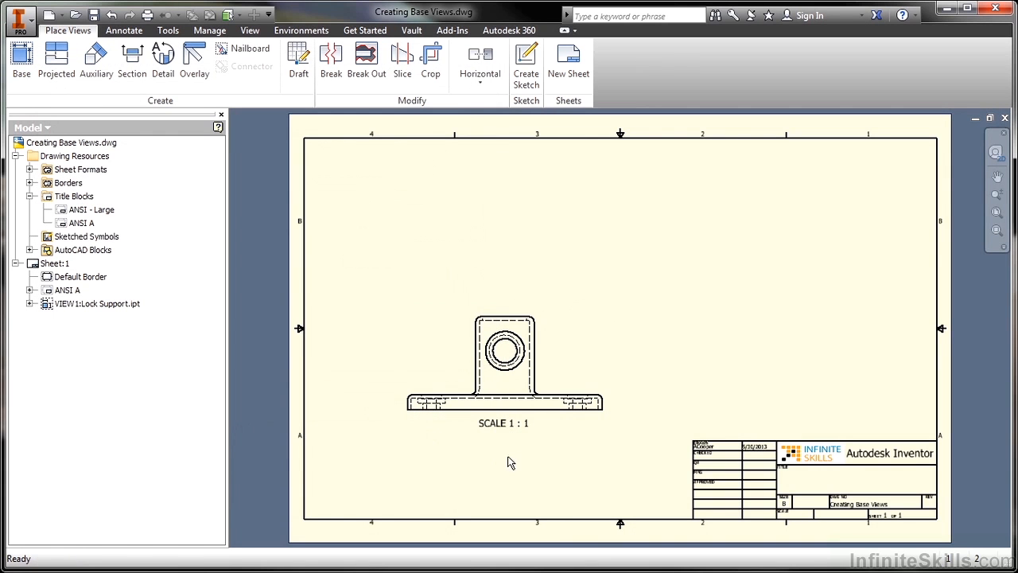
pyautogui.rightClick(503, 462)
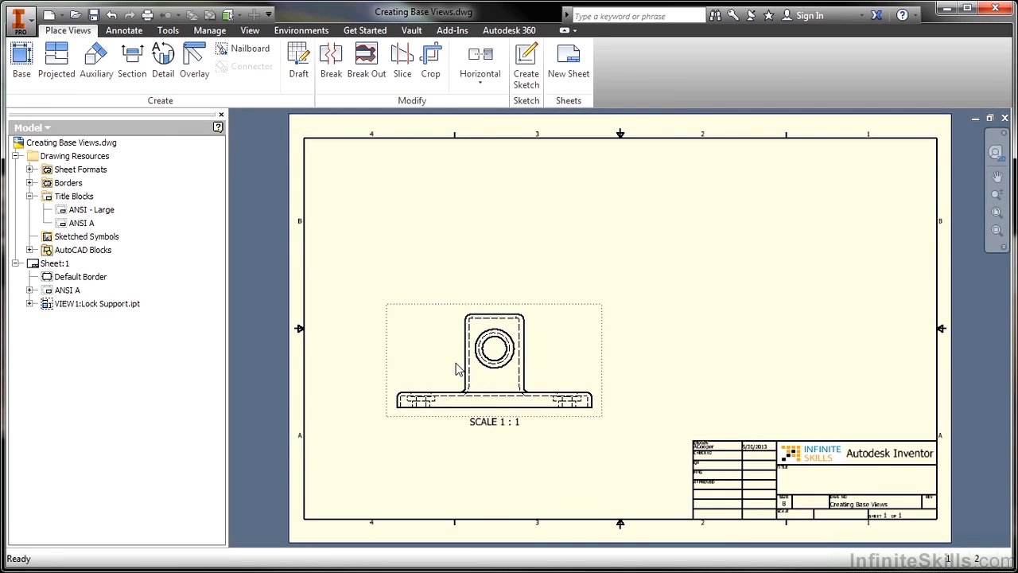
# Delete VIEW1:Lock Support.ipt from the browser and confirm the deletion.
pyautogui.click(96, 303)
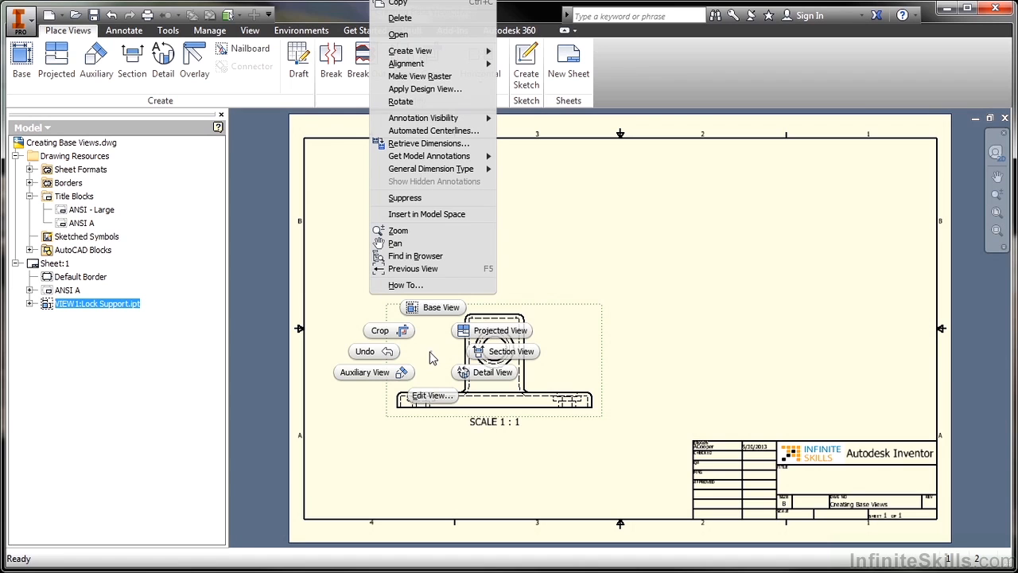
pyautogui.moveTo(401, 17)
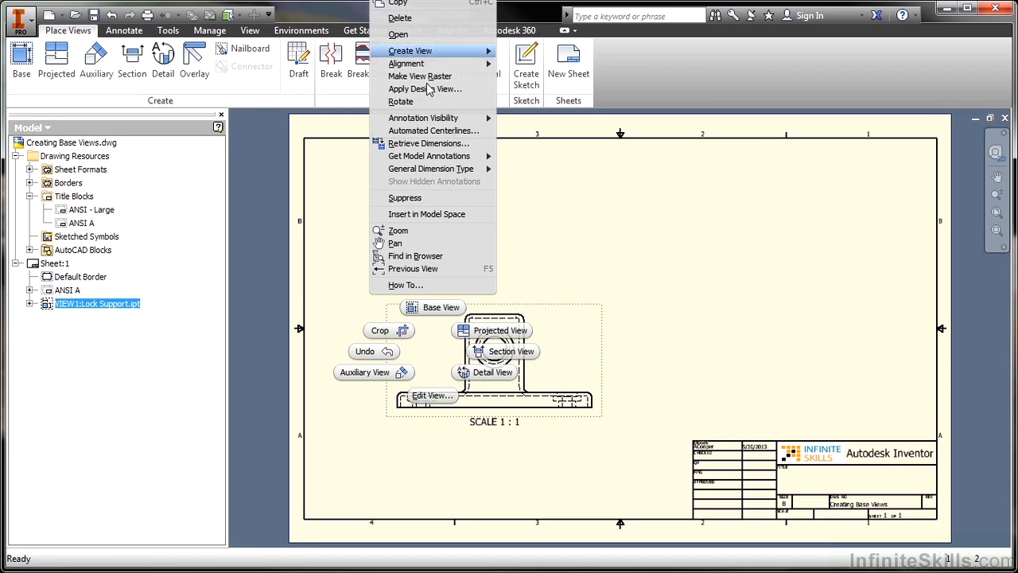
pyautogui.moveTo(435, 353)
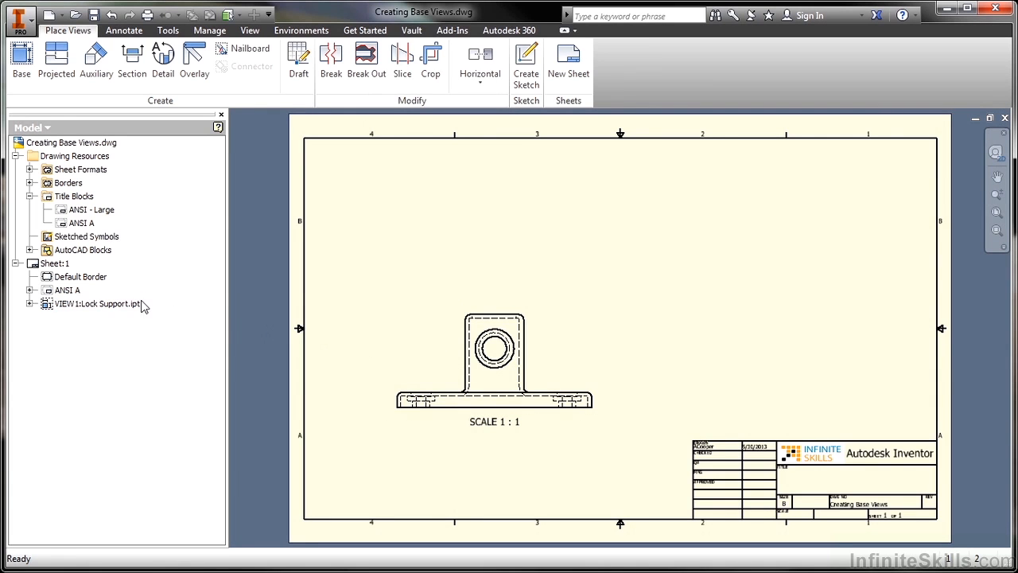
pyautogui.click(95, 303)
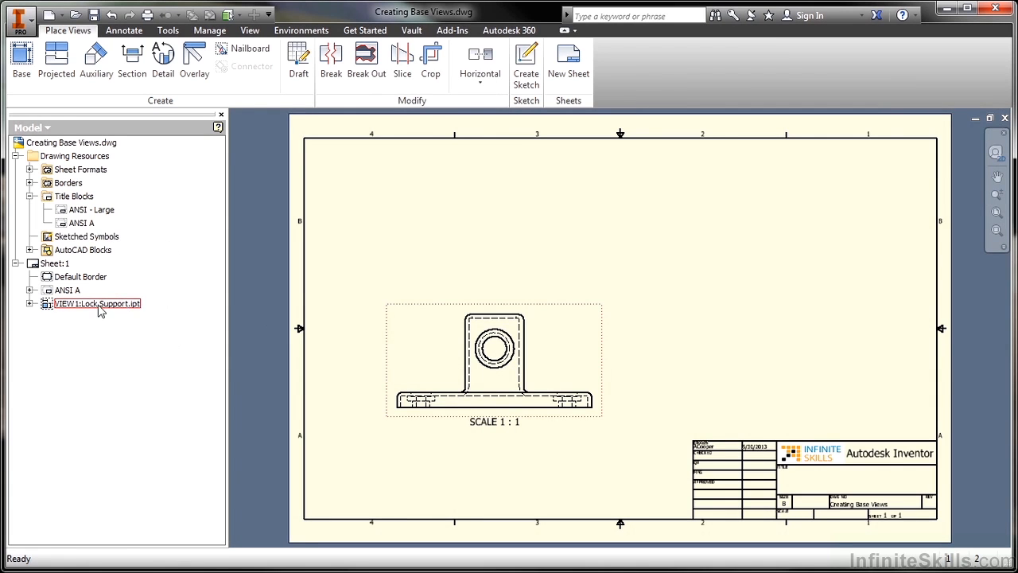
pyautogui.rightClick(95, 303)
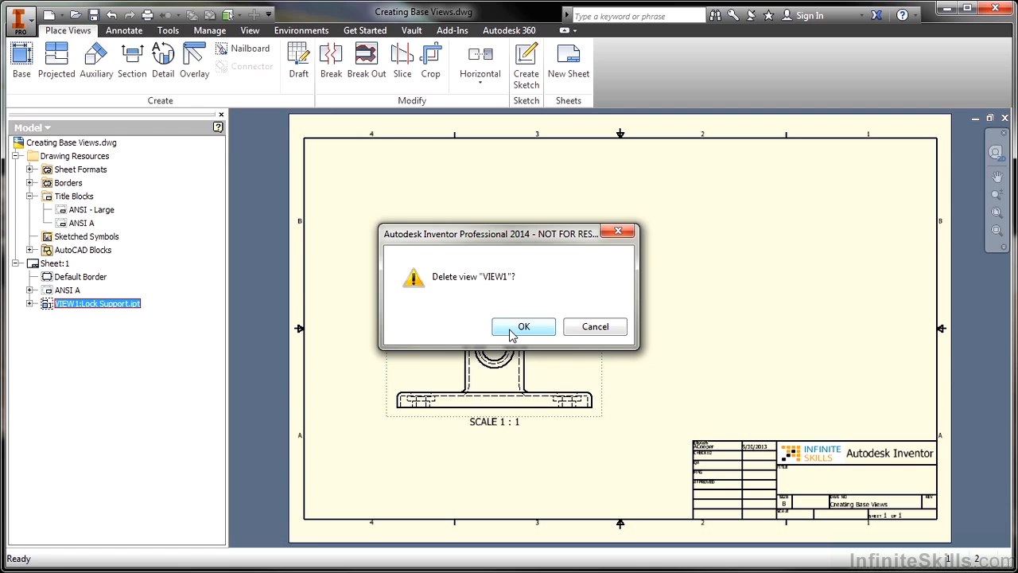
pyautogui.click(524, 326)
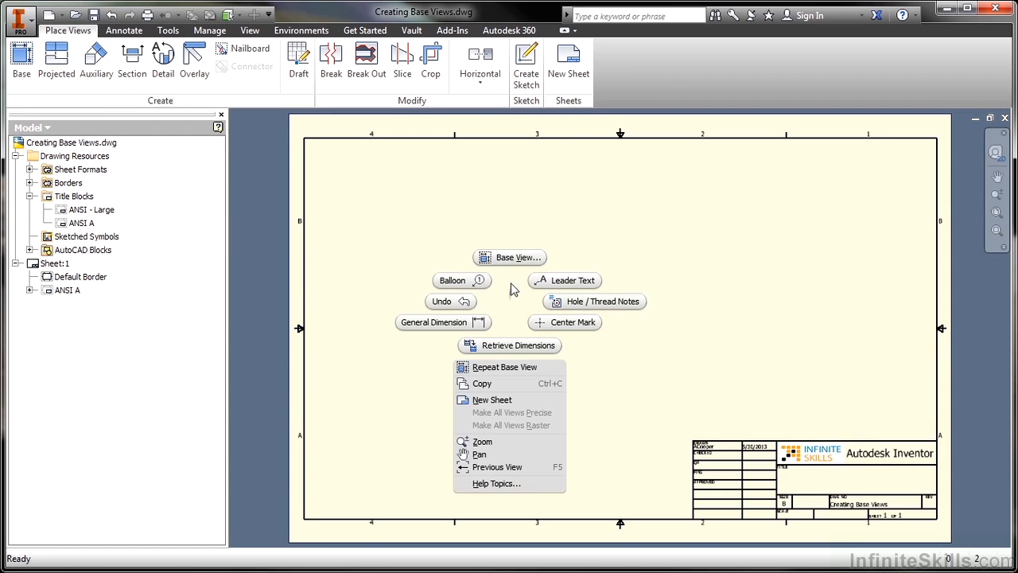
# Start a base view from Shelled Box.ipt with Top orientation.
pyautogui.click(517, 257)
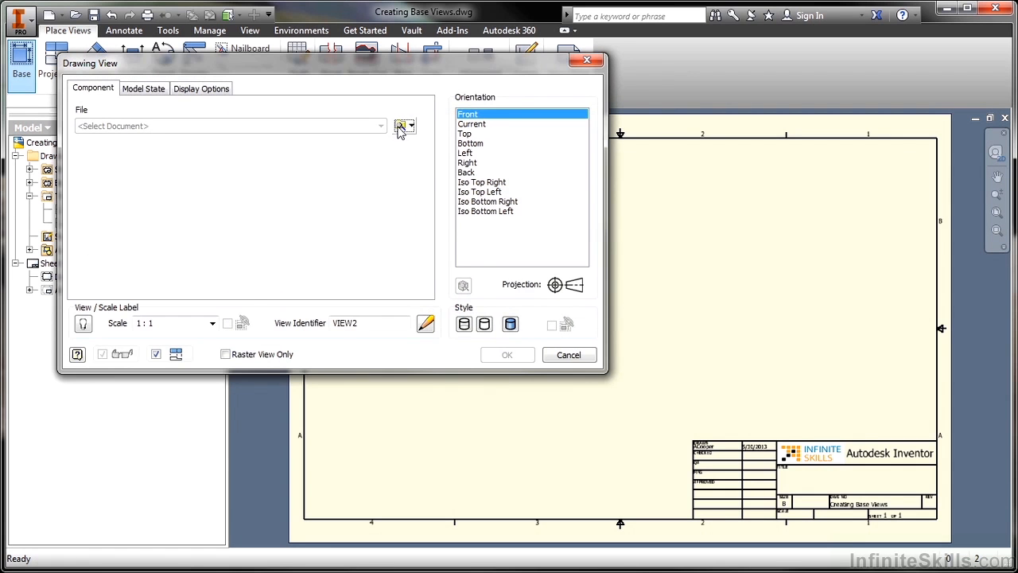
pyautogui.click(404, 126)
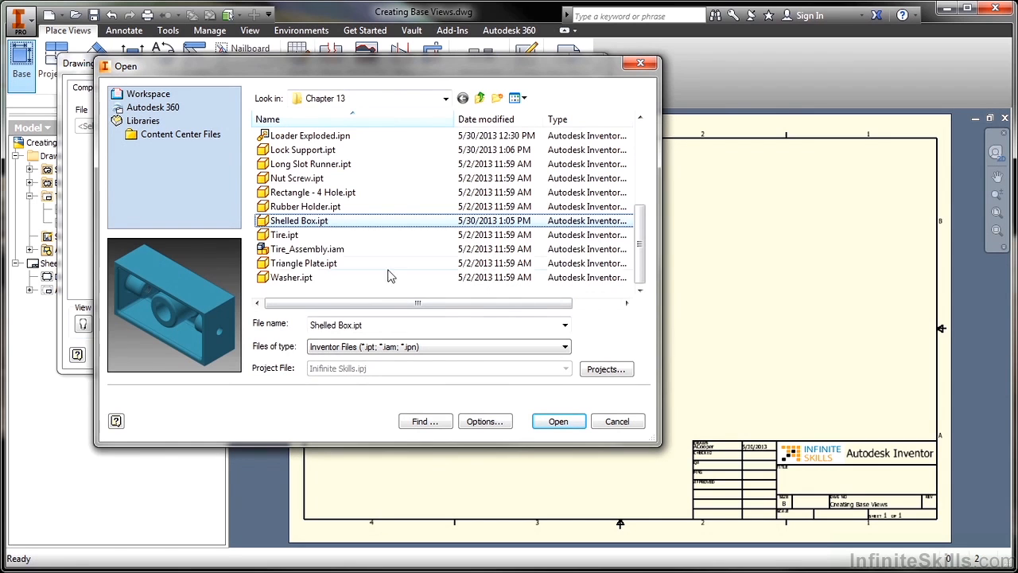
pyautogui.click(558, 421)
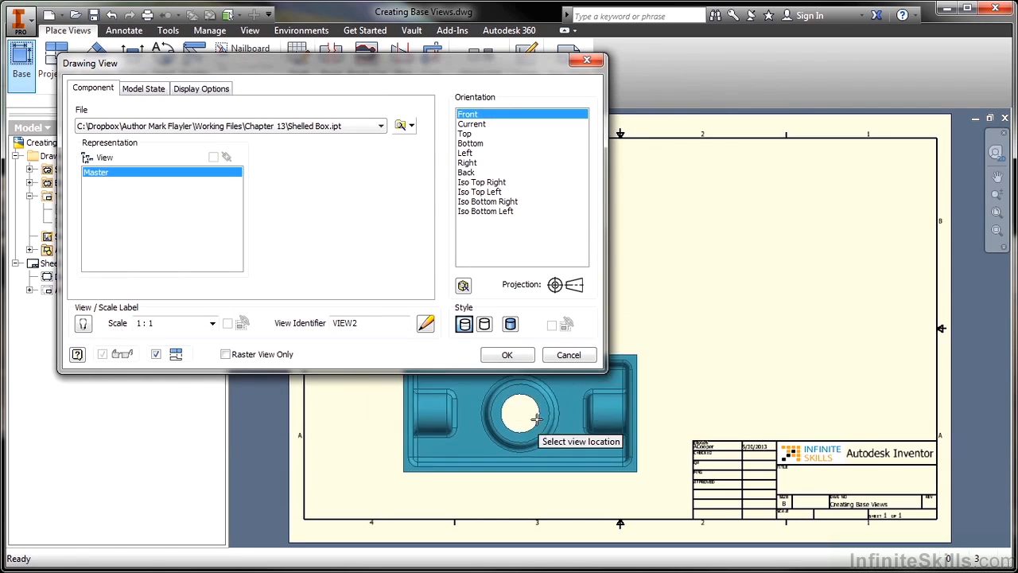
pyautogui.moveTo(768, 314)
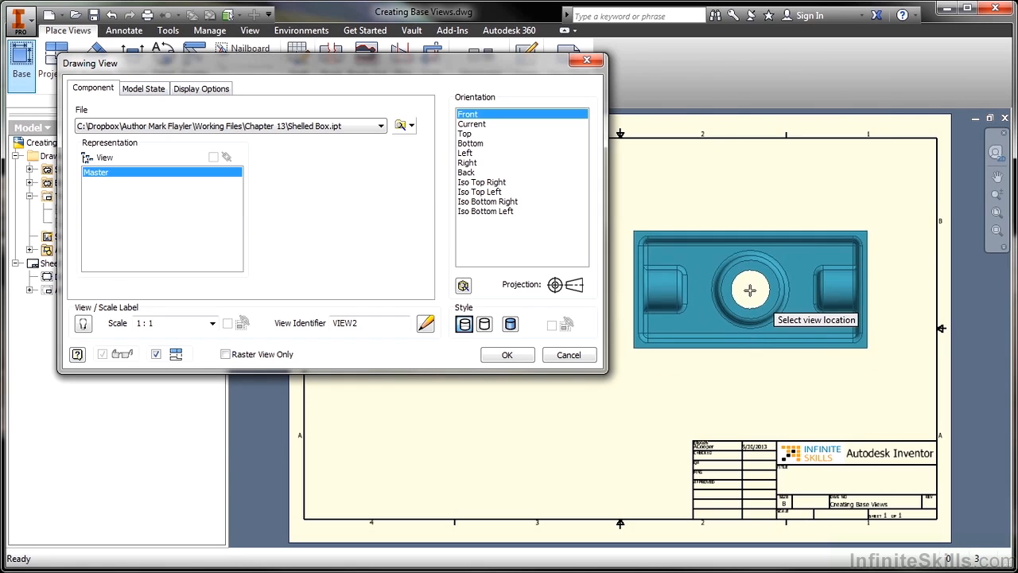
pyautogui.click(465, 133)
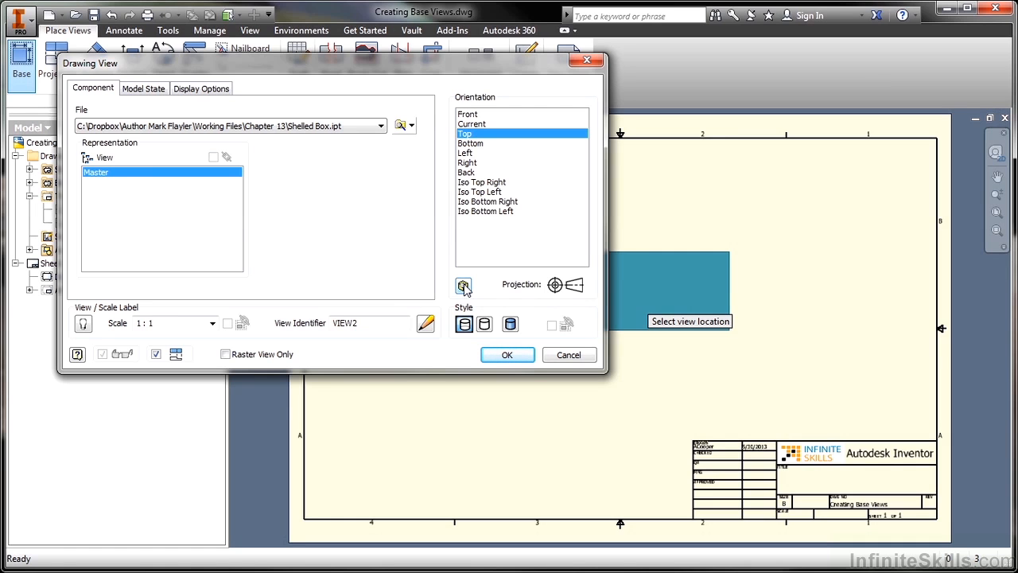
# Create a custom view turning the Shelled Box to a flat, straight-on face with the ViewCube.
pyautogui.click(507, 355)
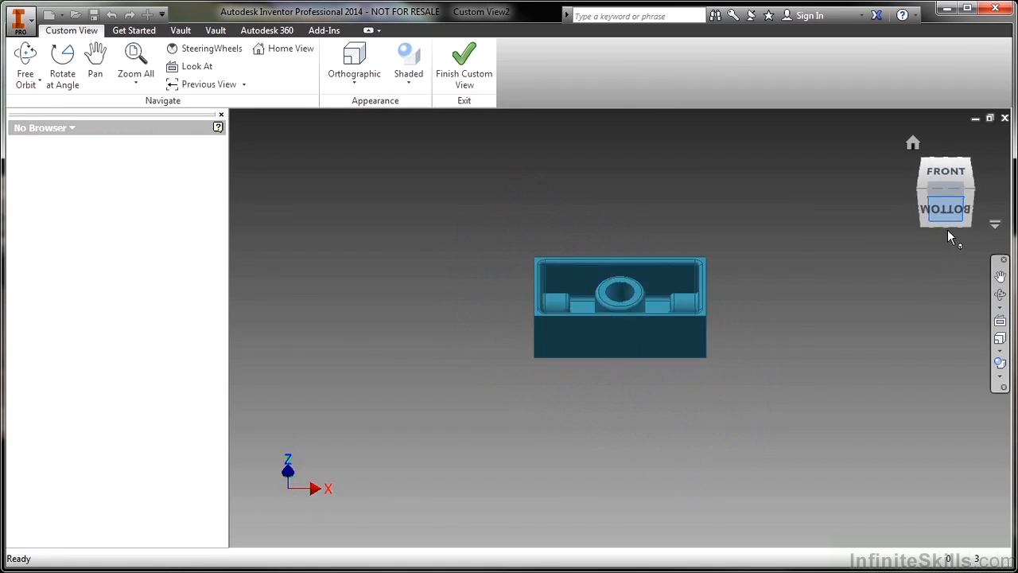
pyautogui.click(946, 184)
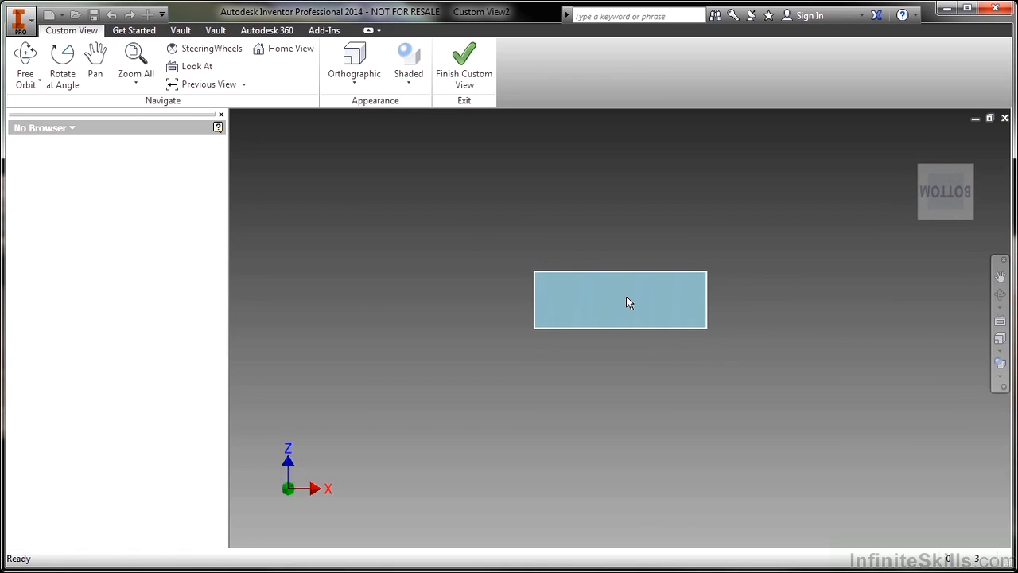
pyautogui.click(464, 67)
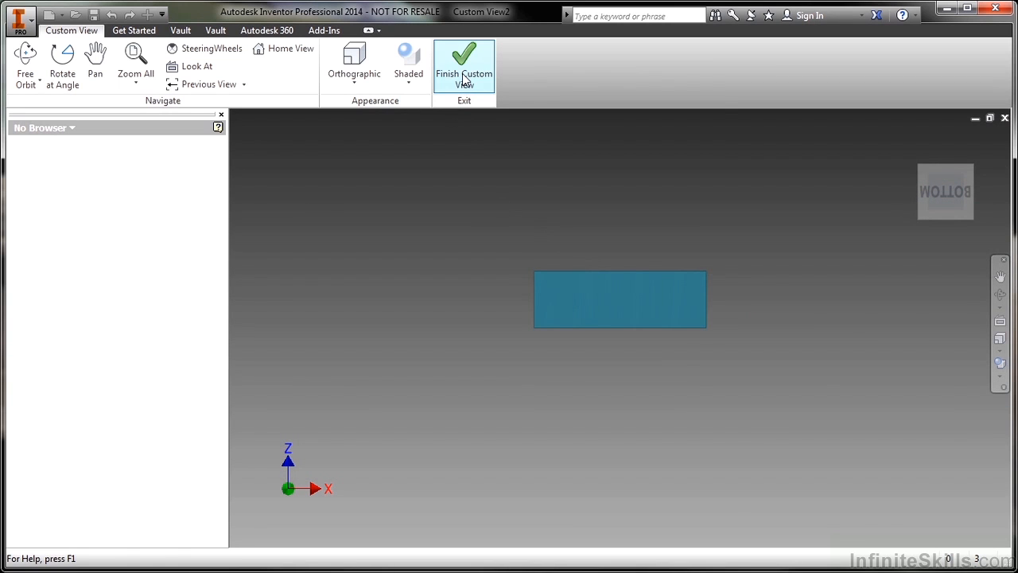
pyautogui.moveTo(463, 68)
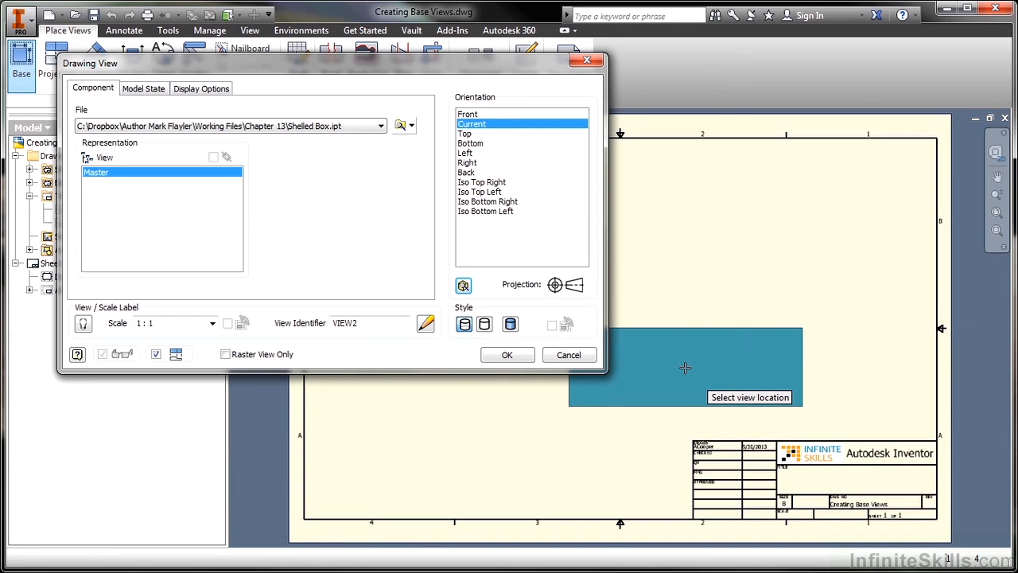
pyautogui.moveTo(629, 366)
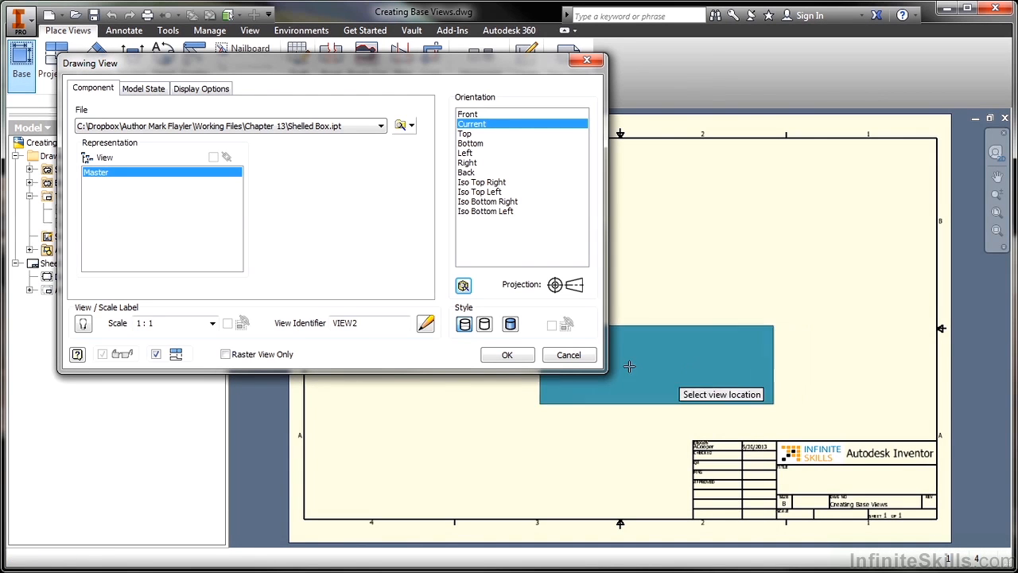
pyautogui.moveTo(492, 407)
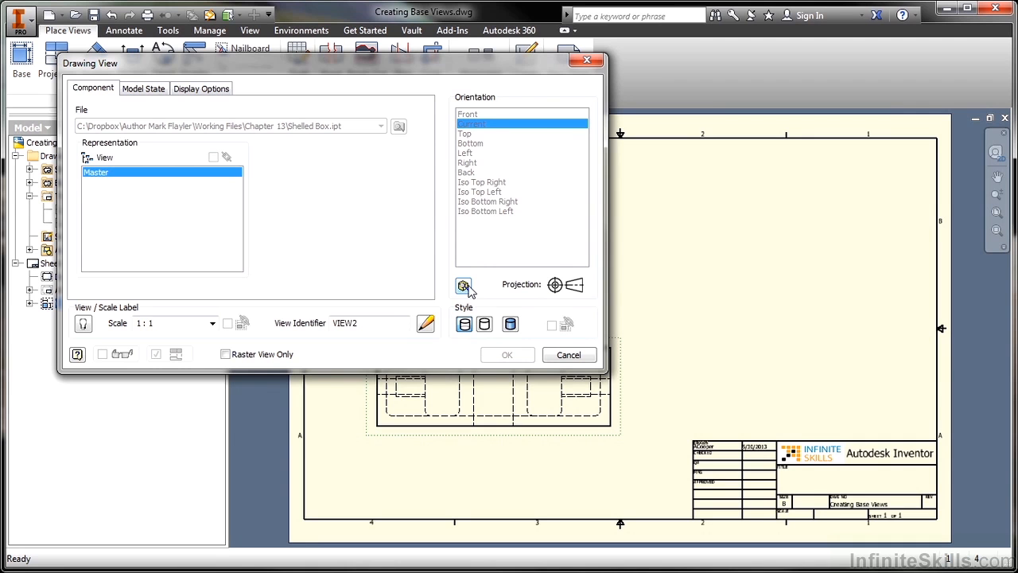
# Create the custom-oriented Shelled Box view as VIEW2, showing hidden lines.
pyautogui.click(507, 354)
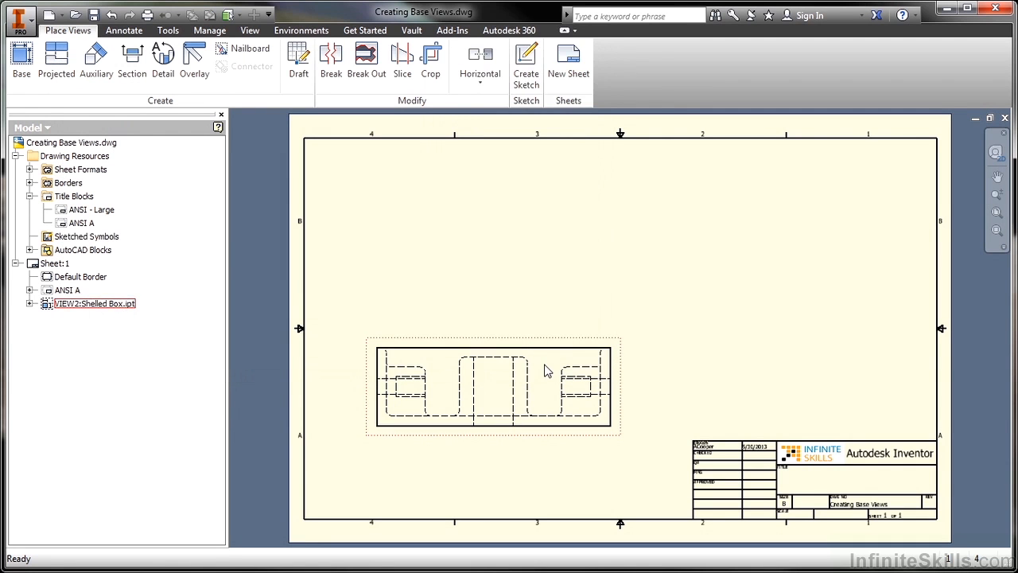
# Start a new base view from the sheet's context menu and load Finished Loader.iam.
pyautogui.rightClick(493, 386)
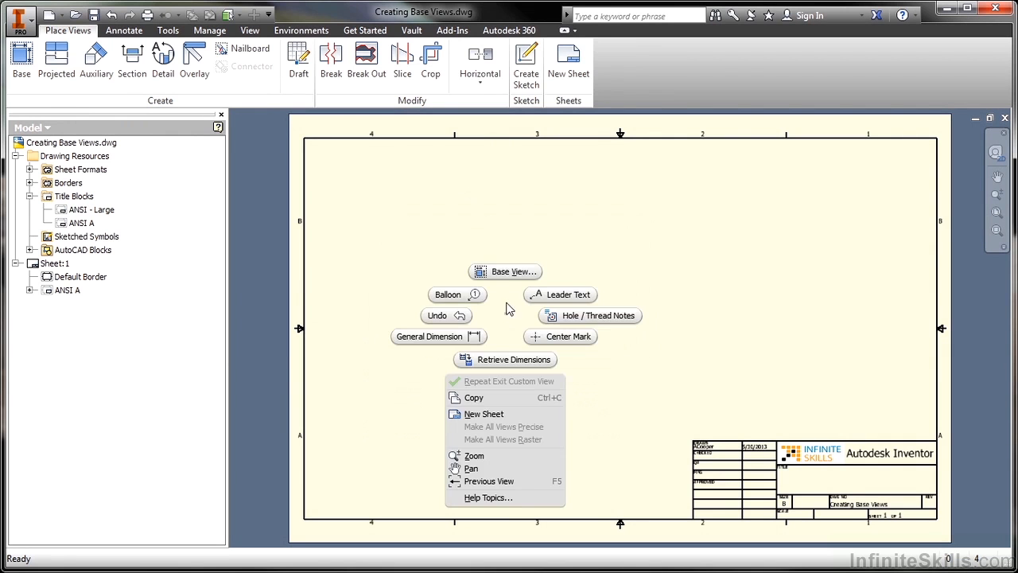
pyautogui.click(515, 272)
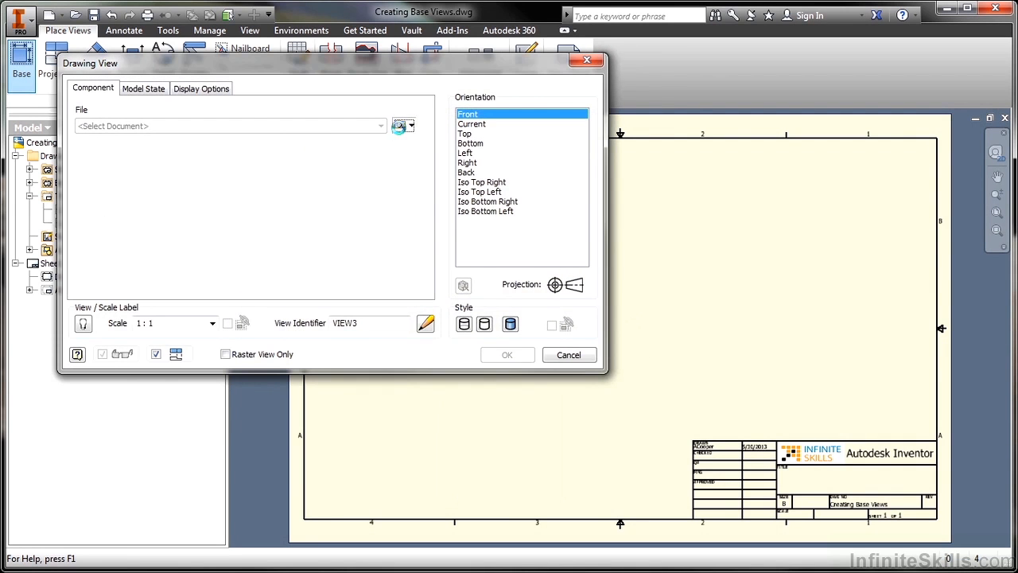
pyautogui.click(403, 125)
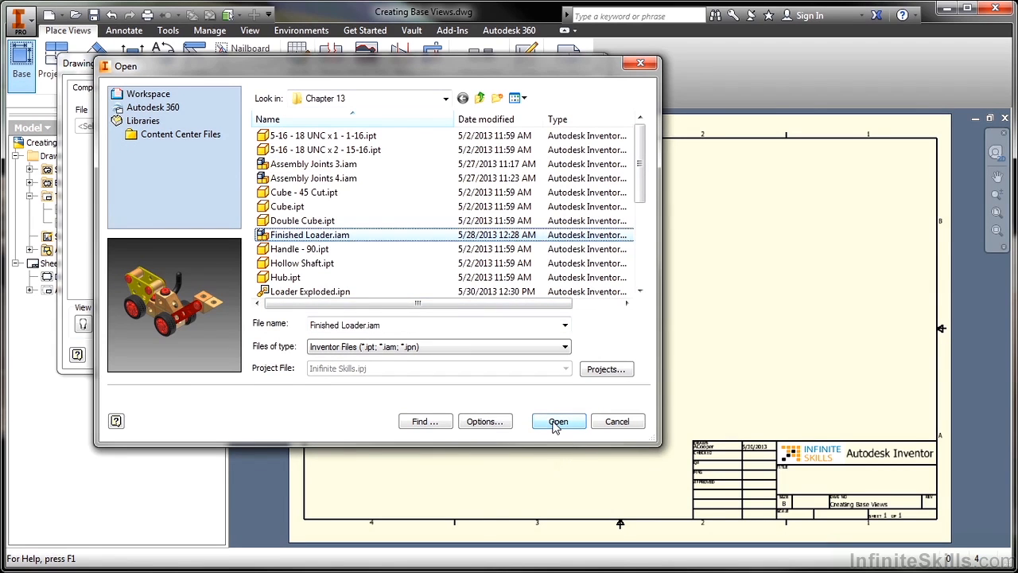
pyautogui.click(558, 421)
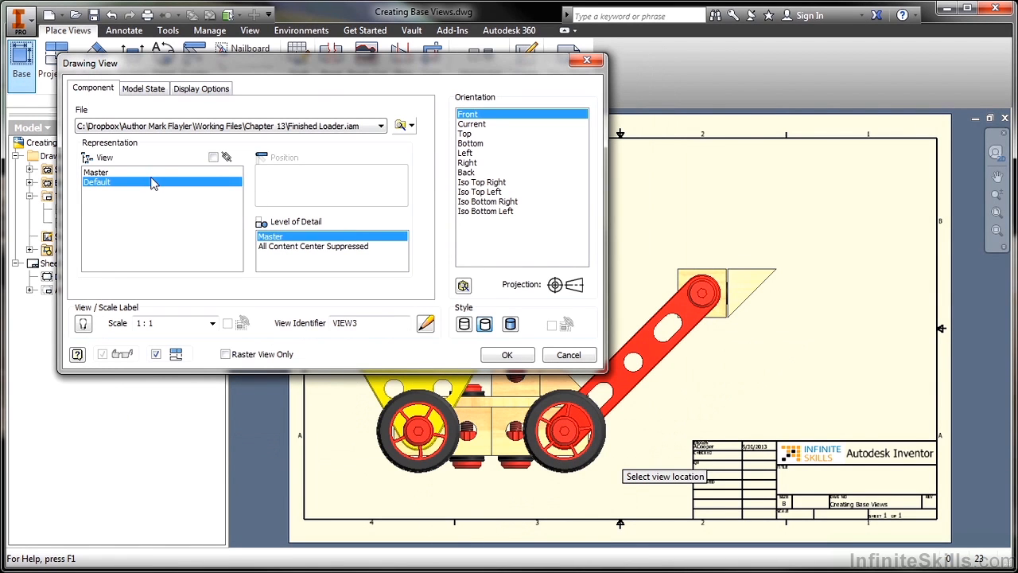
pyautogui.moveTo(282, 233)
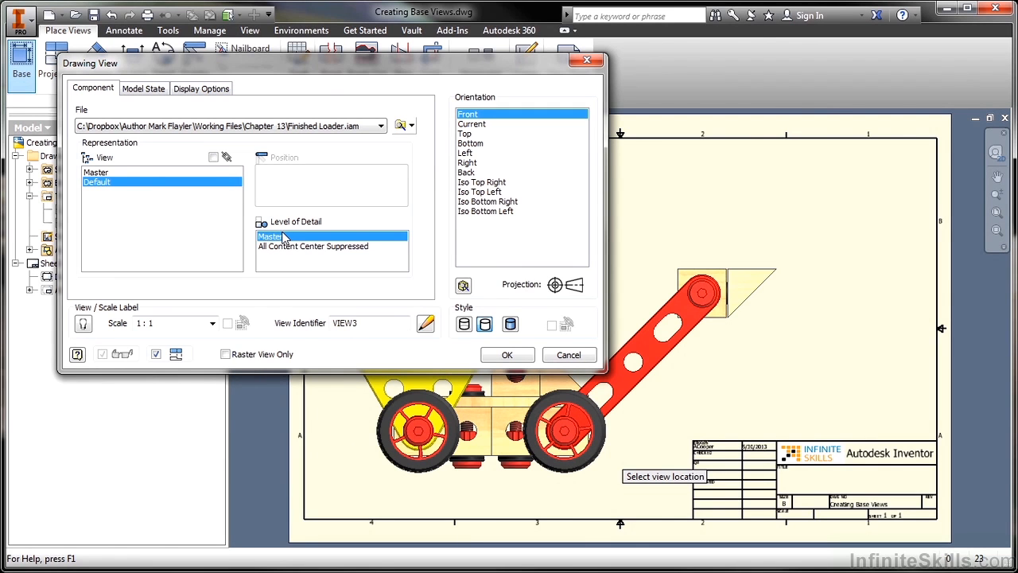
pyautogui.moveTo(215, 157)
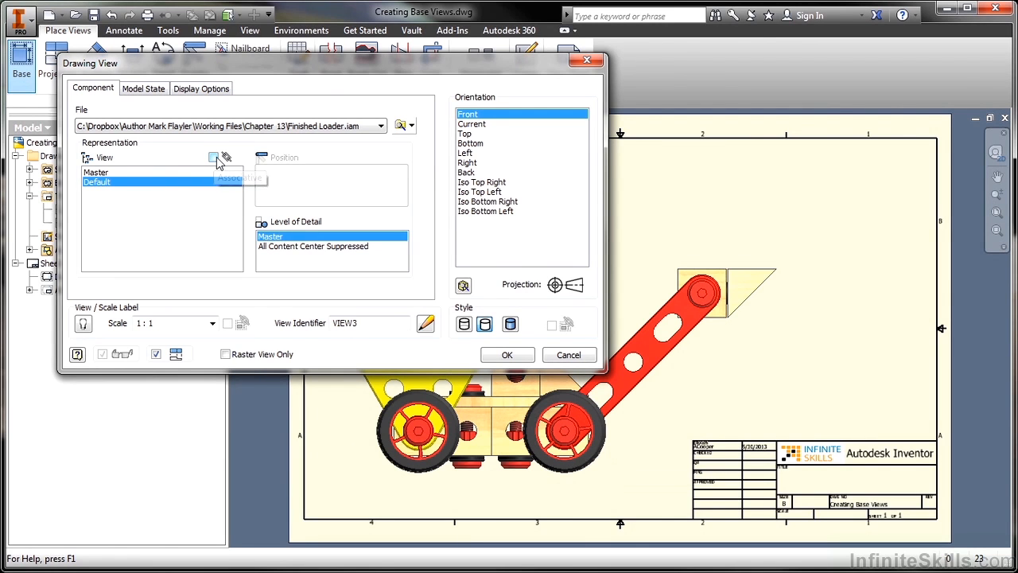
pyautogui.moveTo(214, 157)
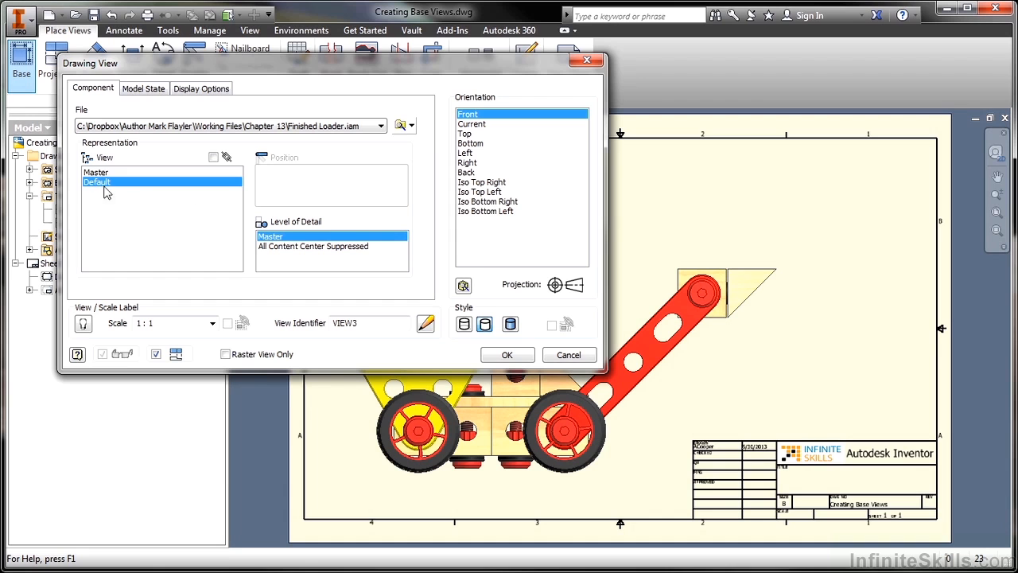
# Set the design view representation to Default, leaving Associative unticked.
pyautogui.click(96, 172)
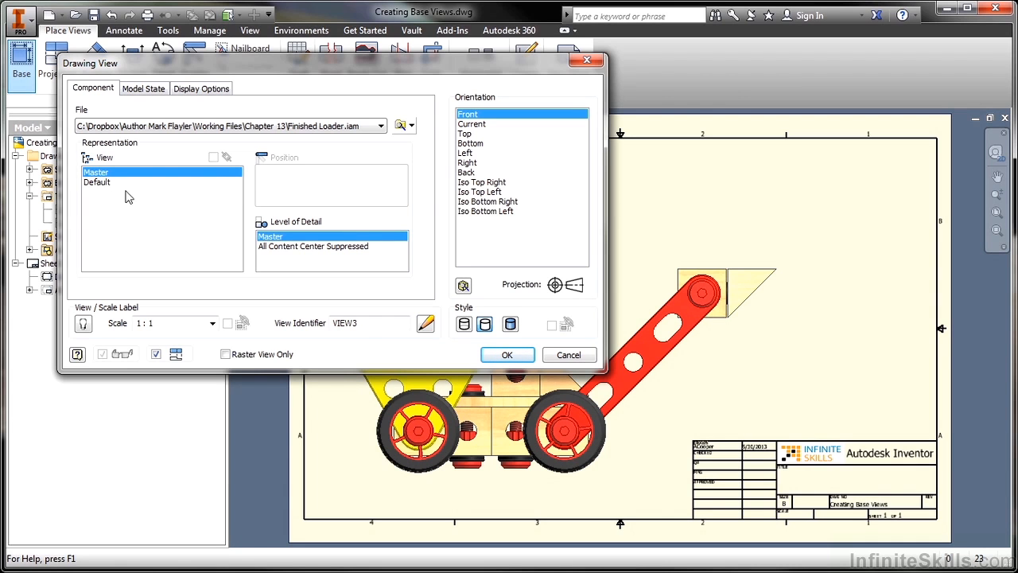
pyautogui.click(96, 182)
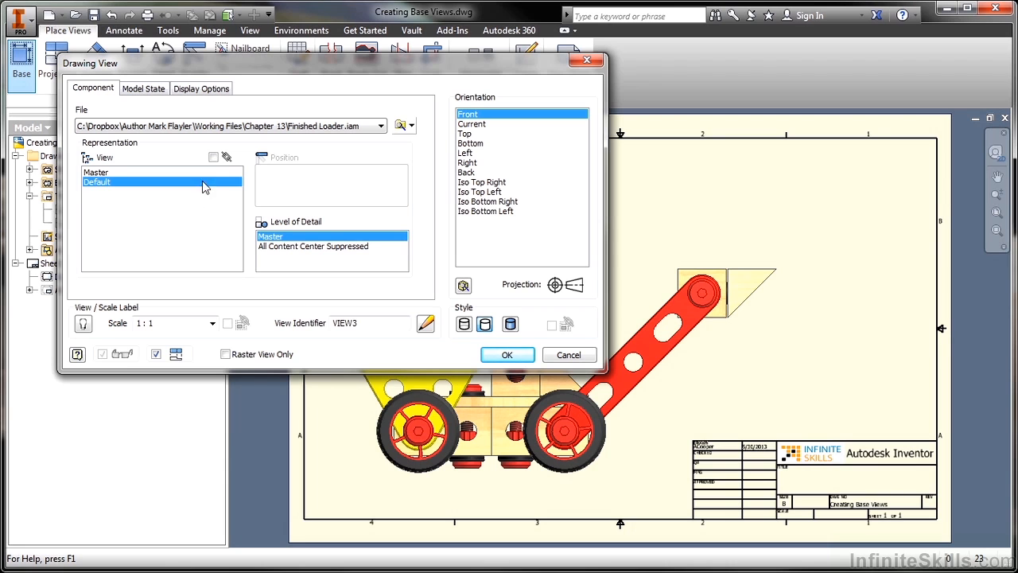
pyautogui.click(213, 156)
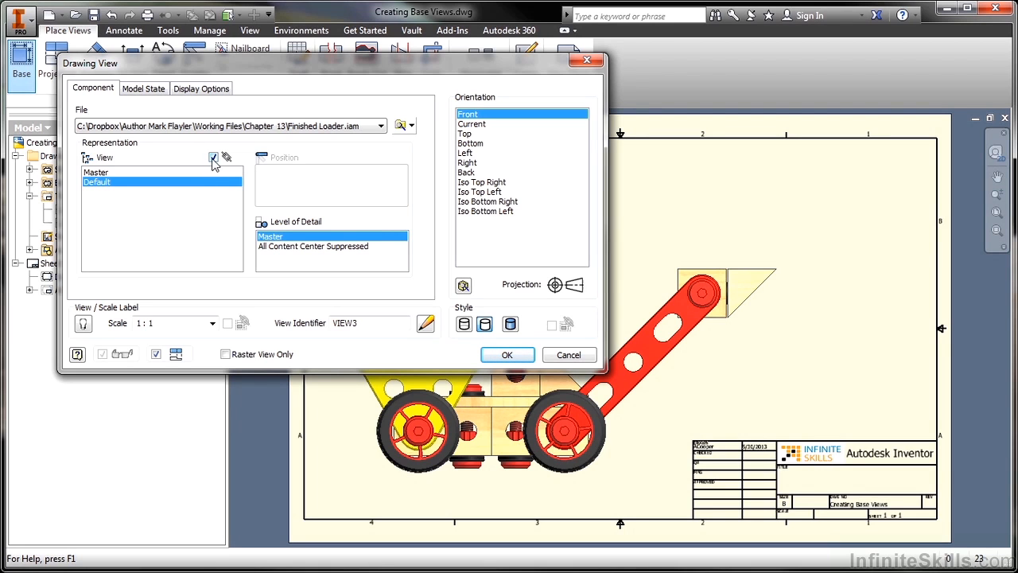
pyautogui.click(213, 156)
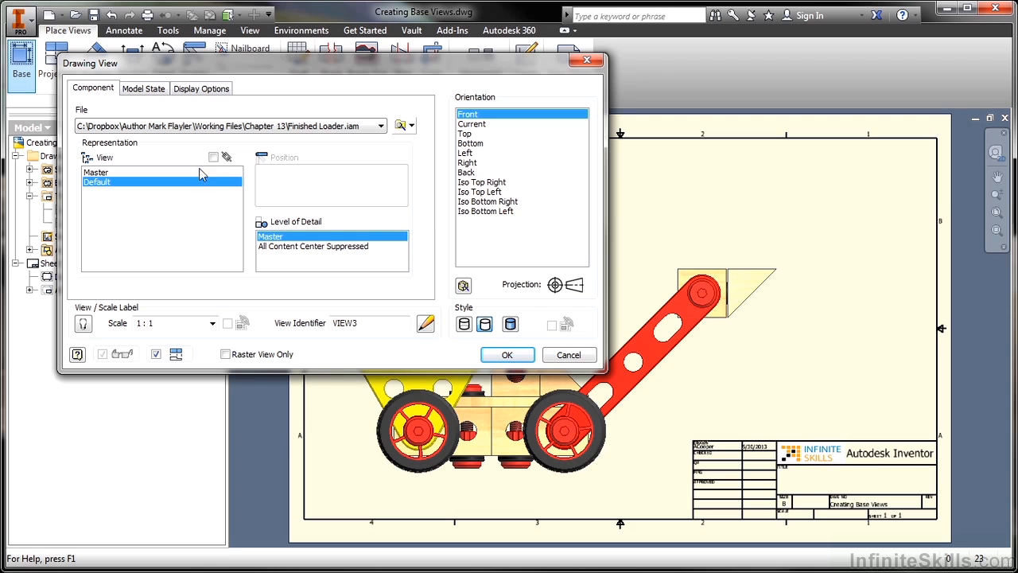
pyautogui.moveTo(214, 157)
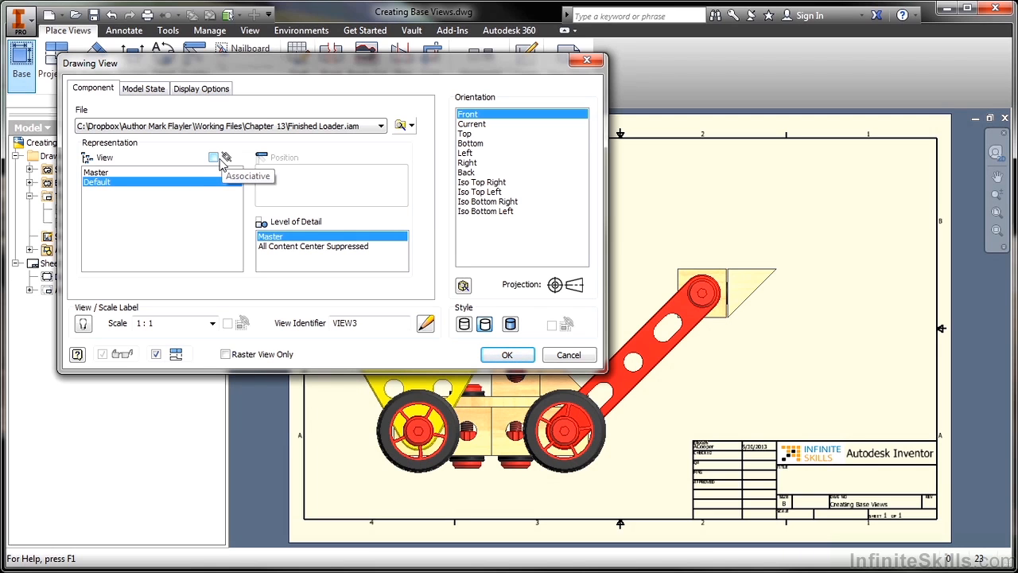
pyautogui.moveTo(203, 218)
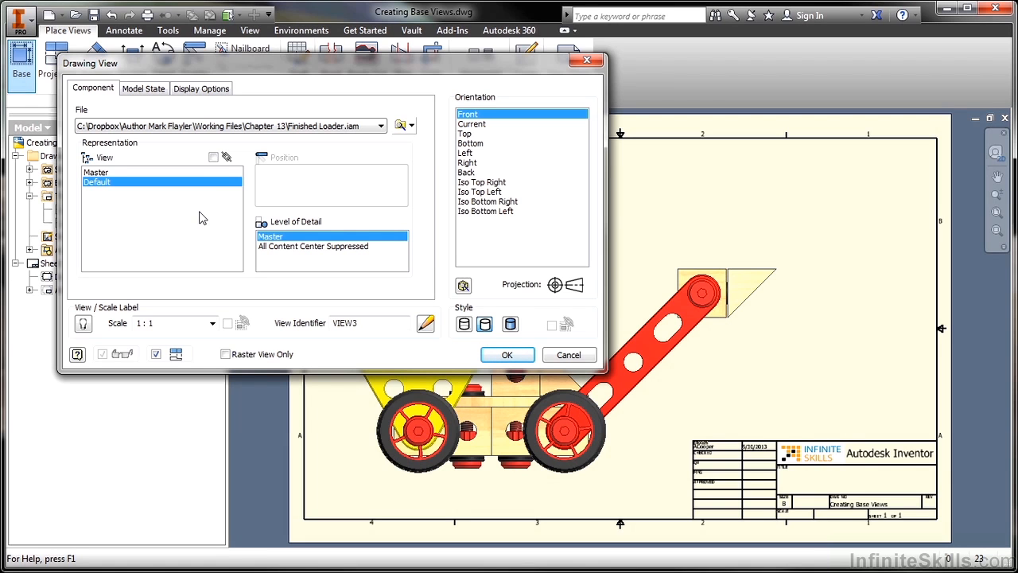
pyautogui.moveTo(213, 191)
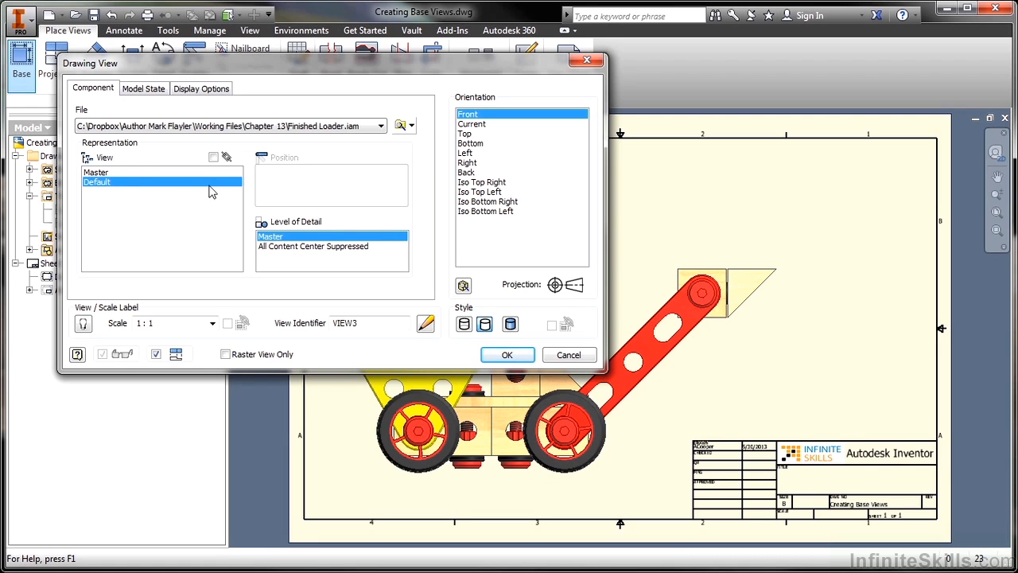
pyautogui.moveTo(131, 176)
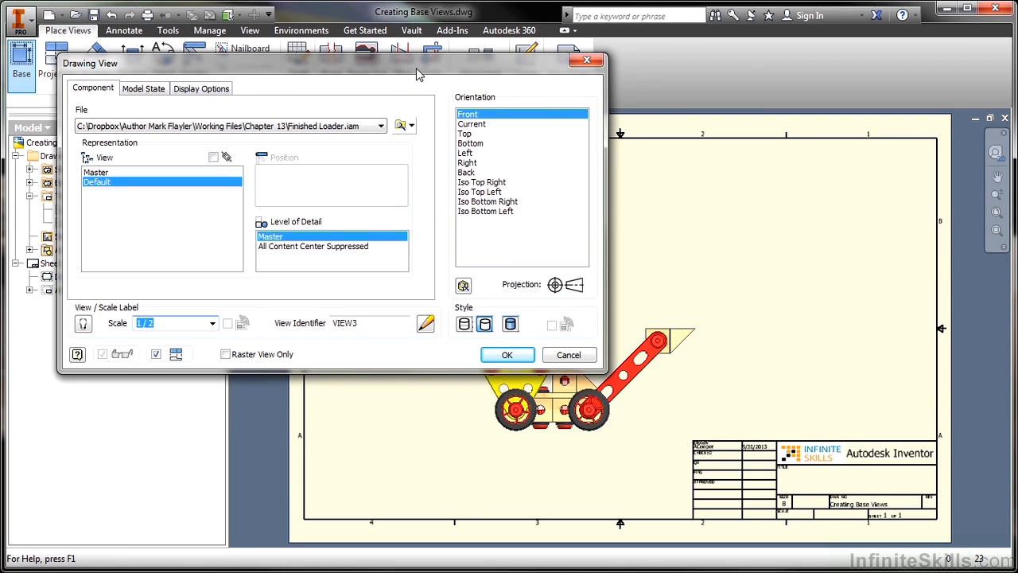
# Place the Finished Loader's Back orientation view (VIEW3) on the sheet at 1/2 scale.
pyautogui.rightClick(420, 64)
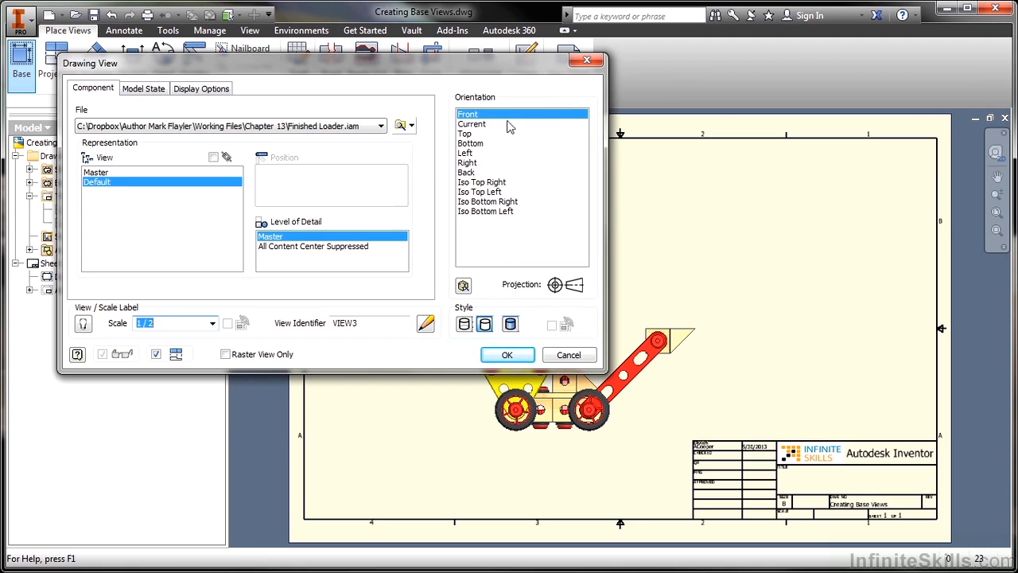
pyautogui.click(506, 355)
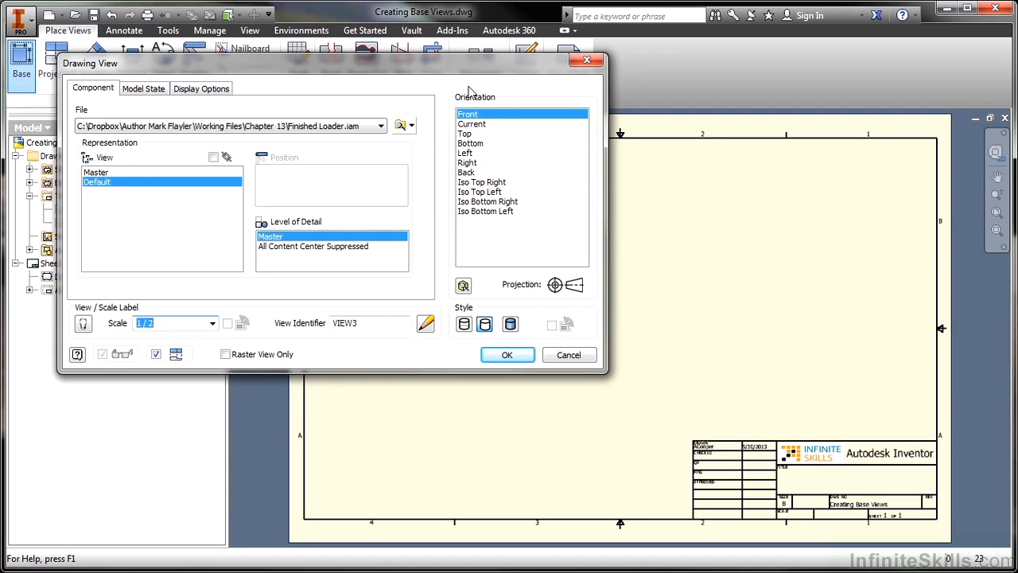
pyautogui.click(465, 153)
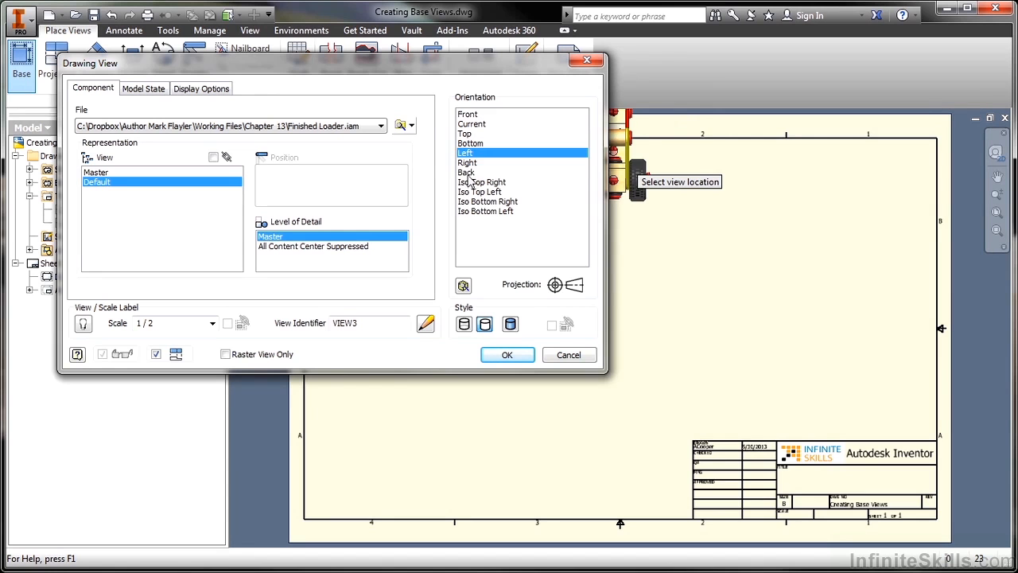
pyautogui.click(507, 355)
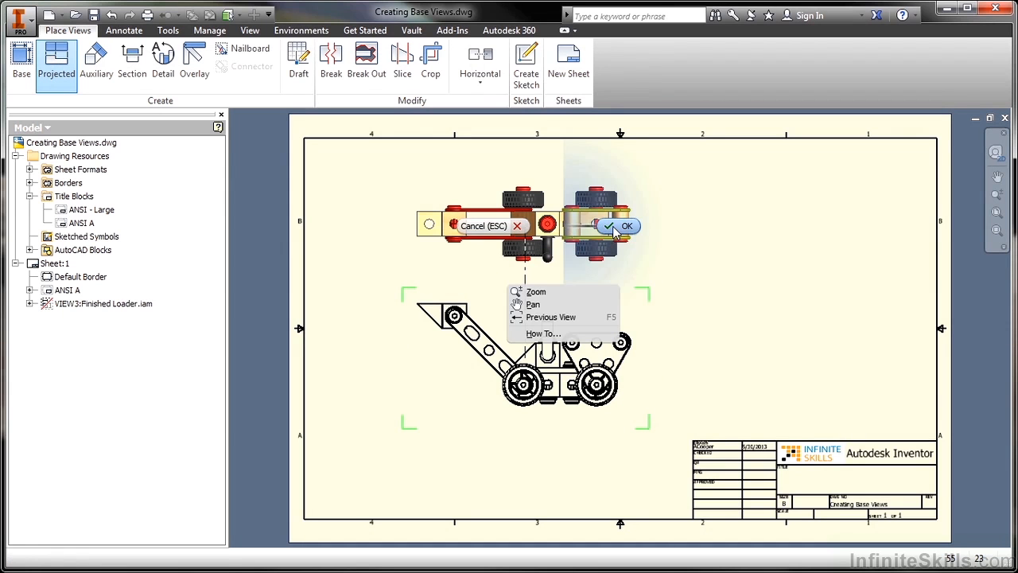
# Skip projected views, then give VIEW3 the Shaded display style.
pyautogui.click(626, 225)
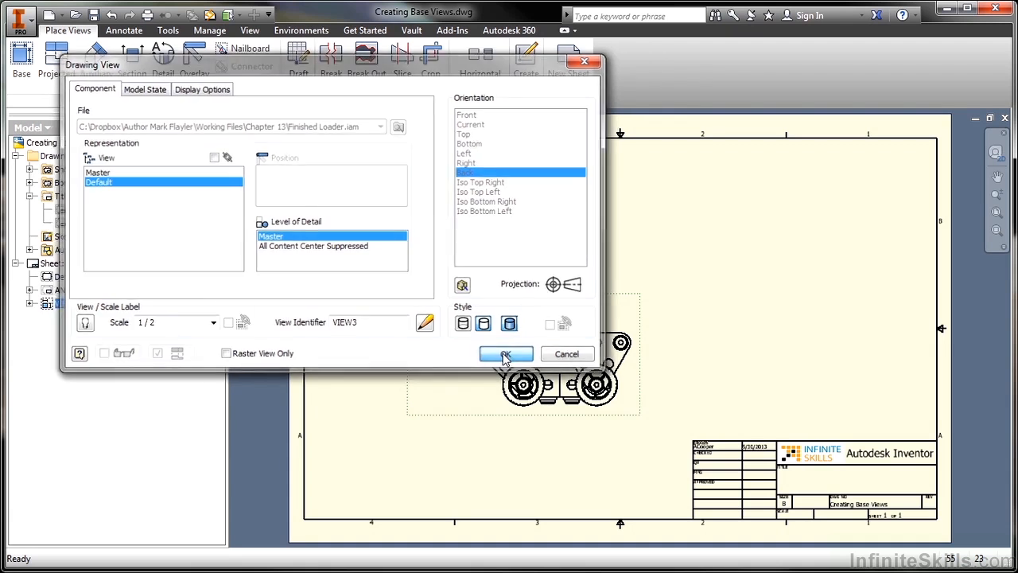
pyautogui.click(506, 354)
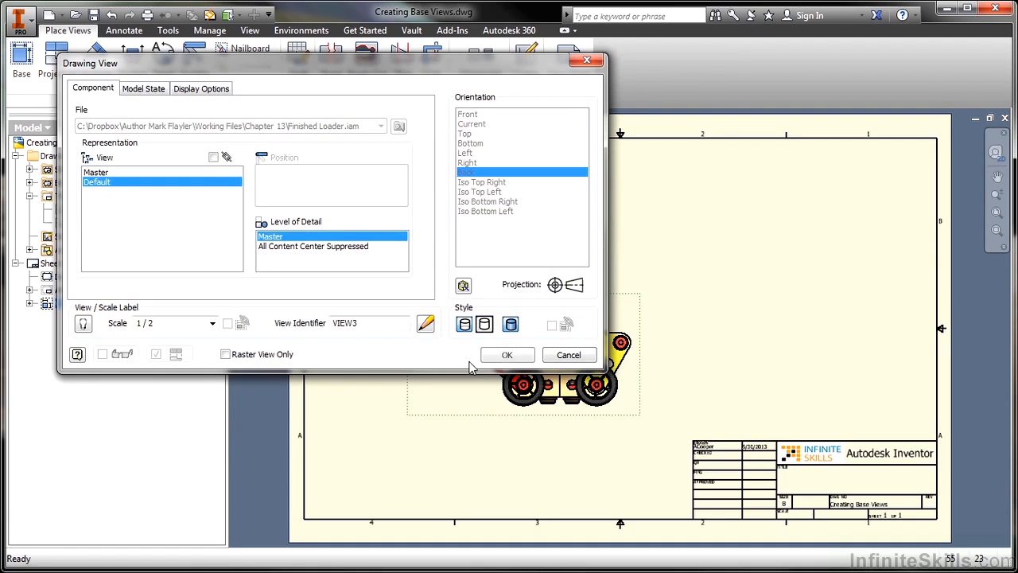
pyautogui.click(507, 355)
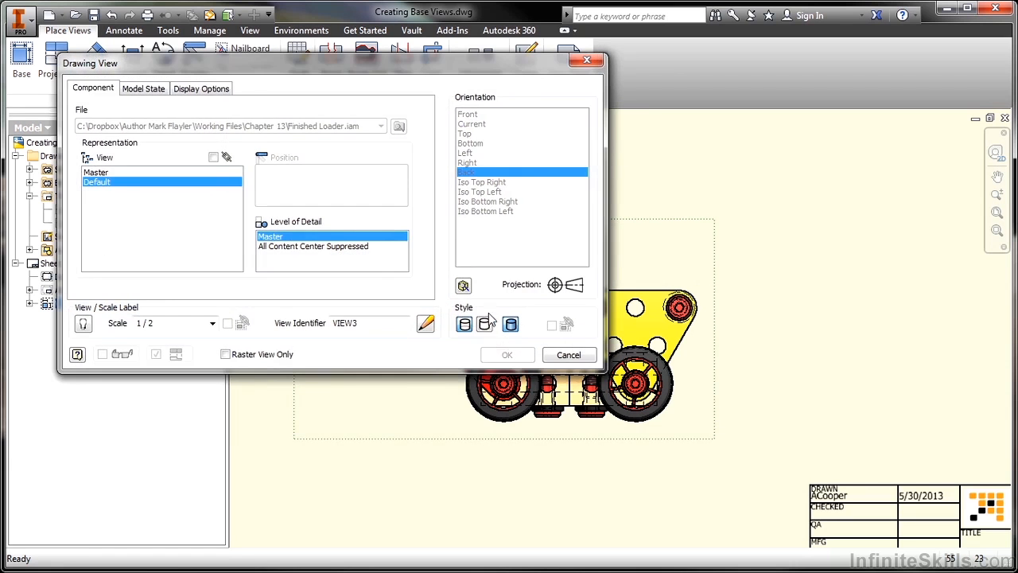
pyautogui.click(506, 354)
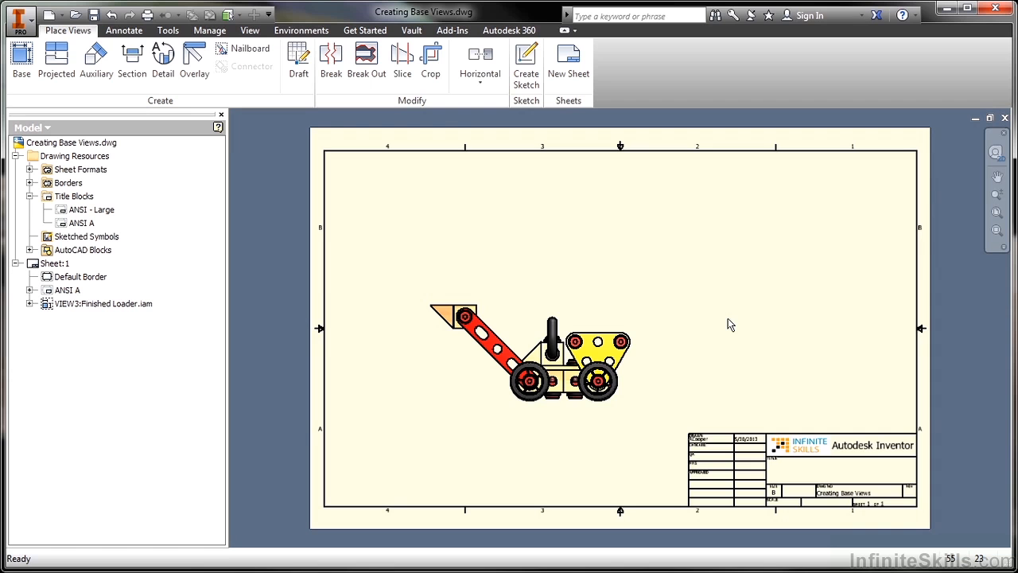
pyautogui.moveTo(355, 189)
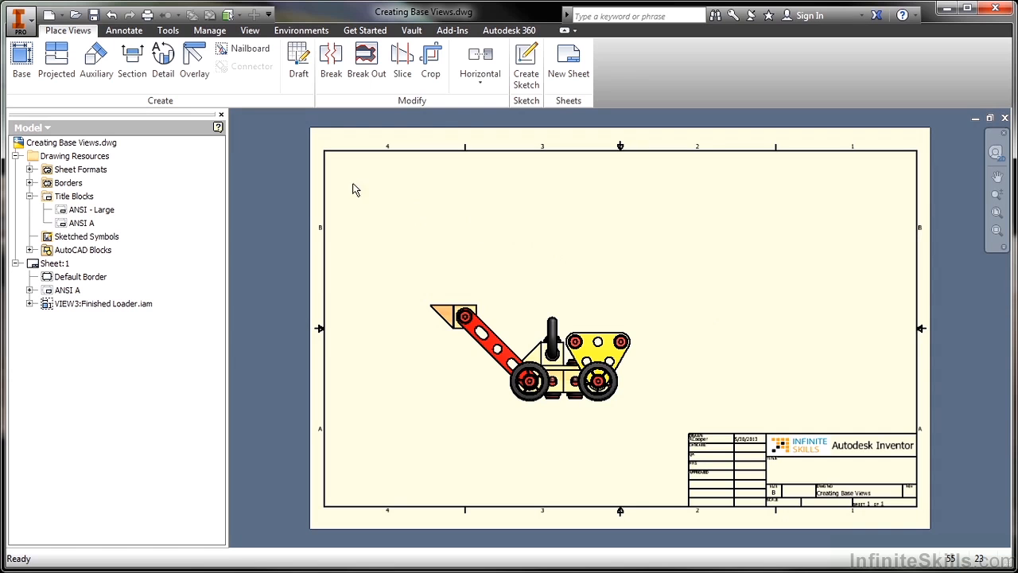
# Start VIEW4 from Loader Exploded.ipn, Iso Top Right at 1/4 scale, placed at top right.
pyautogui.click(22, 60)
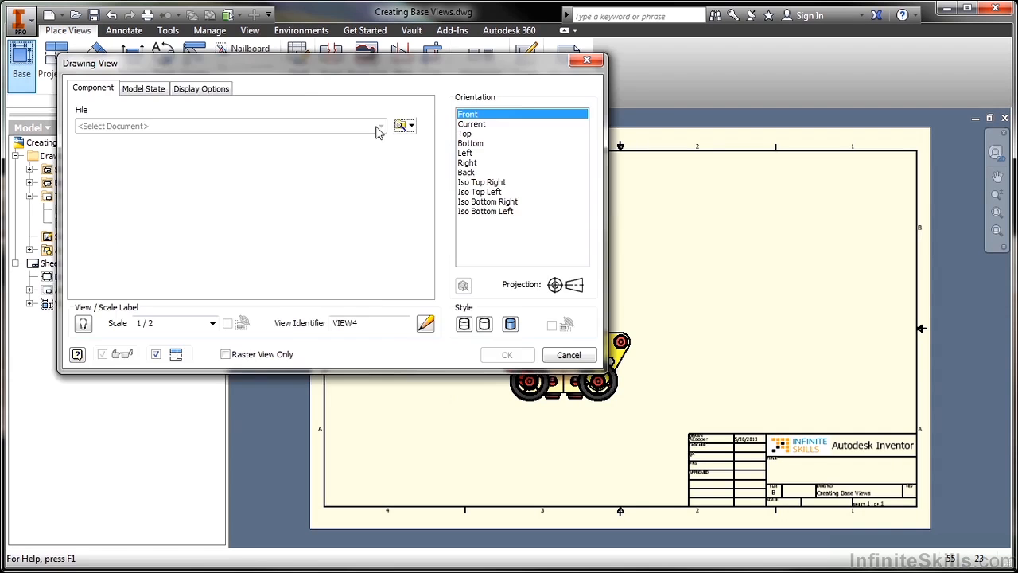
pyautogui.click(400, 126)
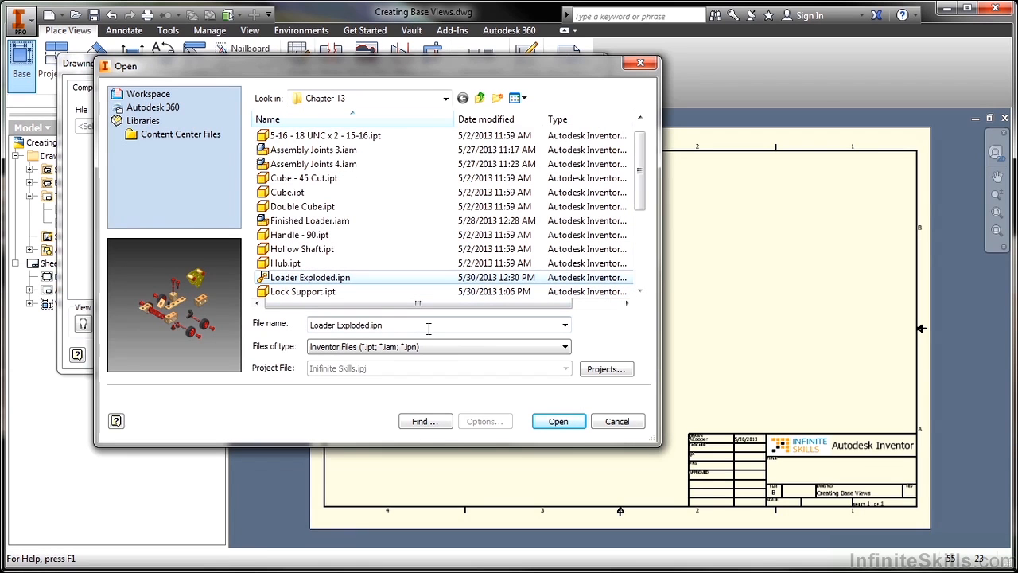
pyautogui.click(558, 421)
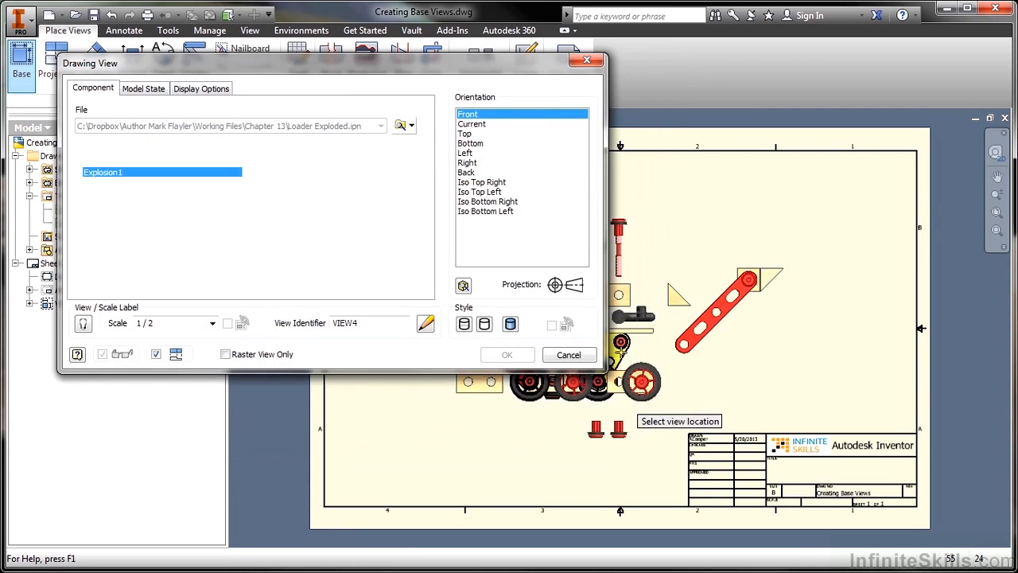
pyautogui.click(482, 182)
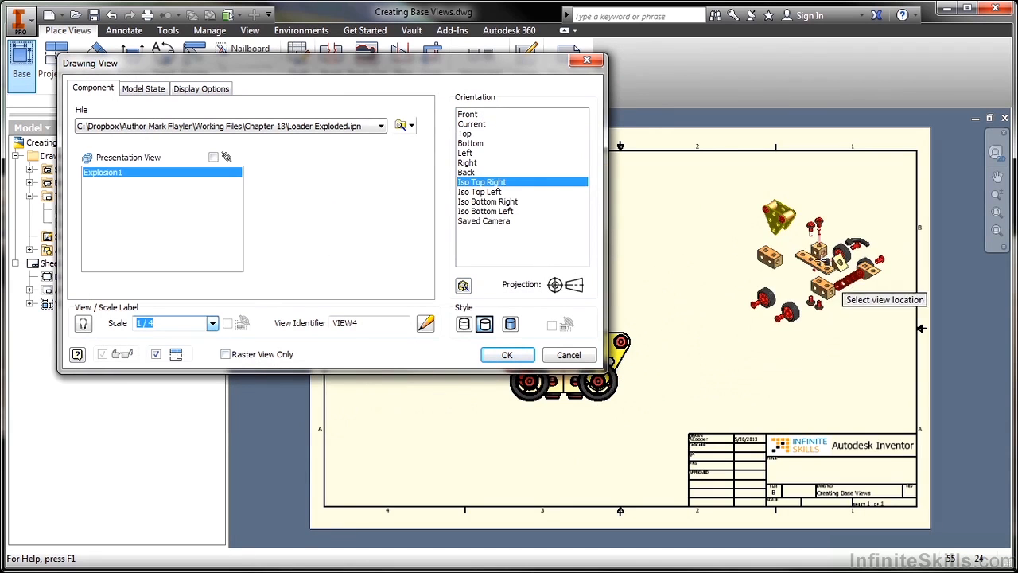
pyautogui.click(506, 354)
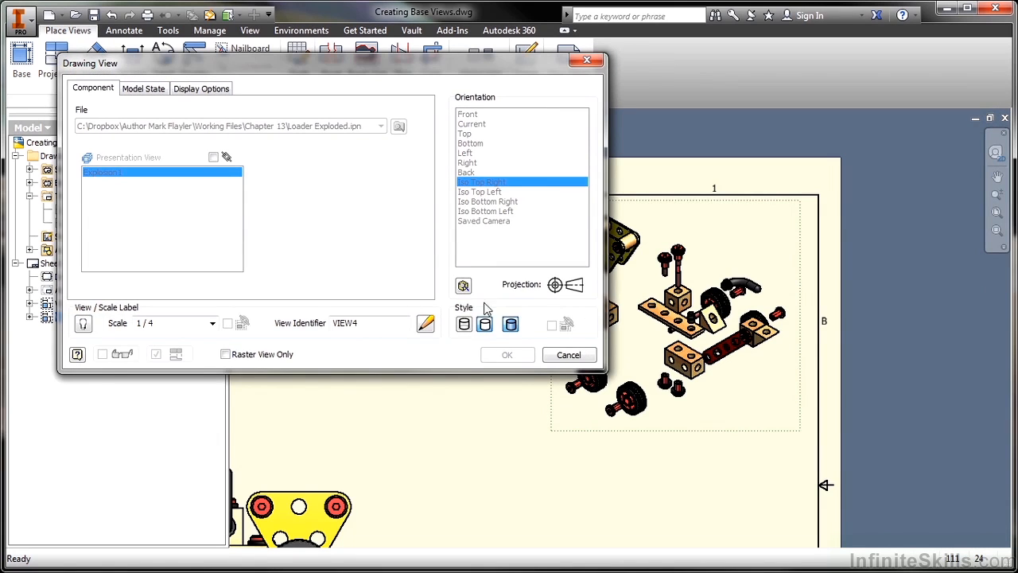
pyautogui.moveTo(463, 285)
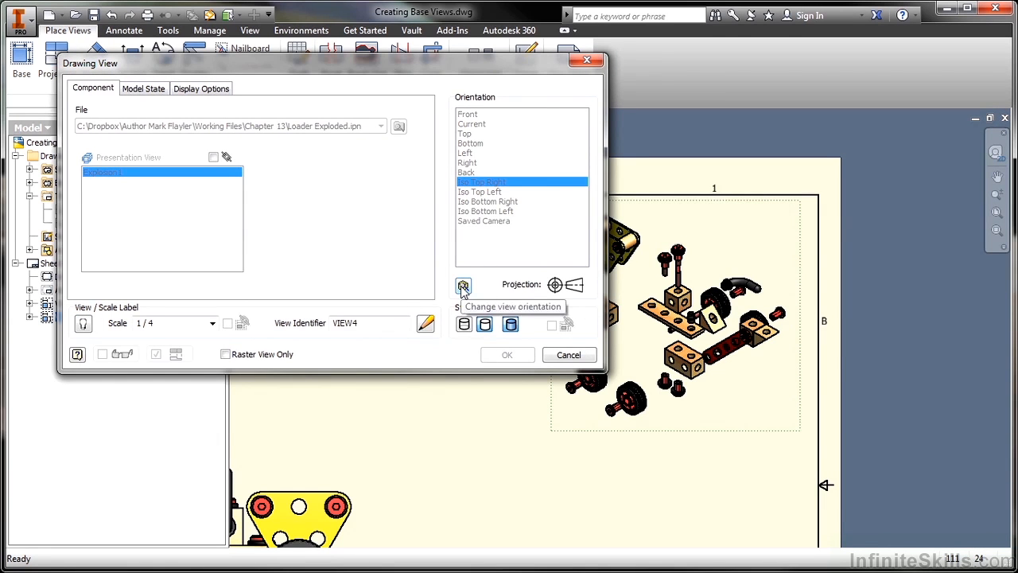
# Customise the exploded view's orientation and confirm VIEW4 in the Drawing View dialog.
pyautogui.click(464, 286)
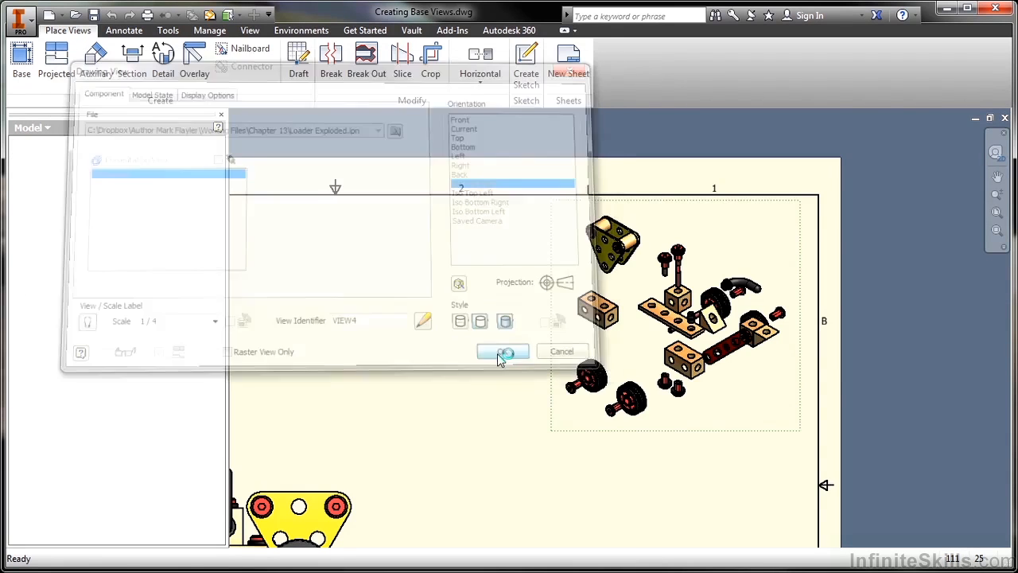
pyautogui.click(502, 350)
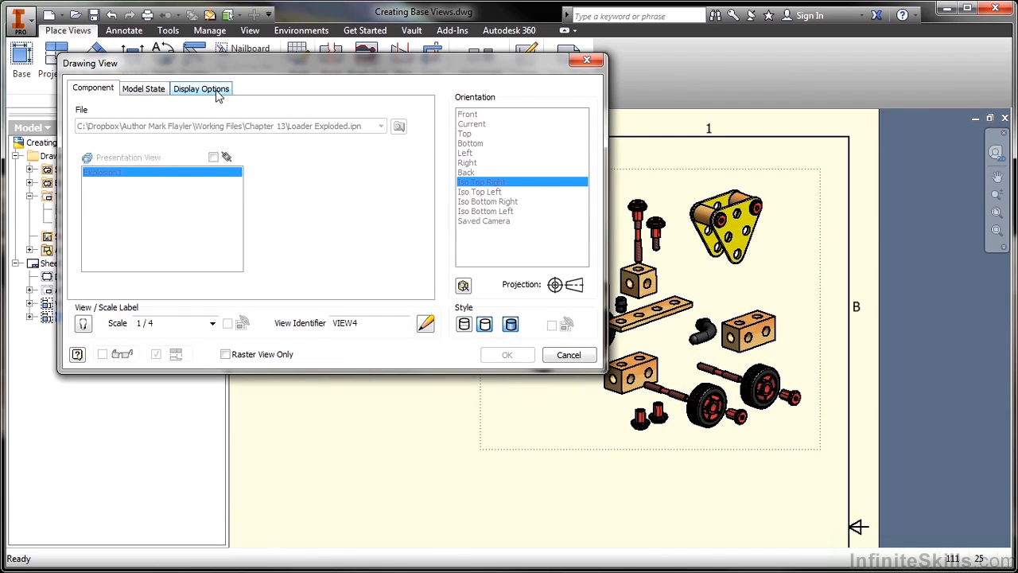
# Review VIEW4's Display Options, then tick Associative on the Component tab.
pyautogui.click(201, 88)
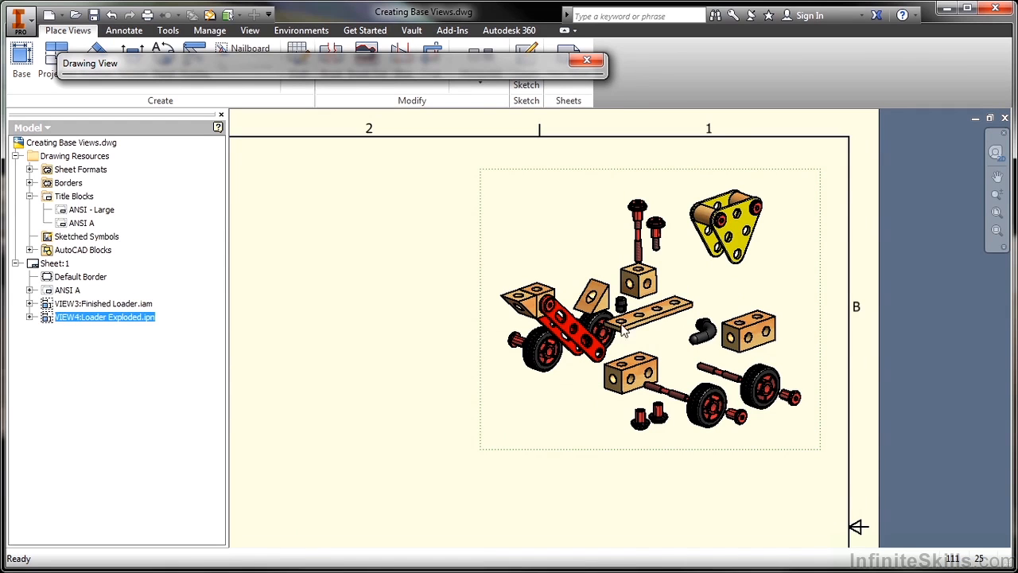
pyautogui.moveTo(664, 310)
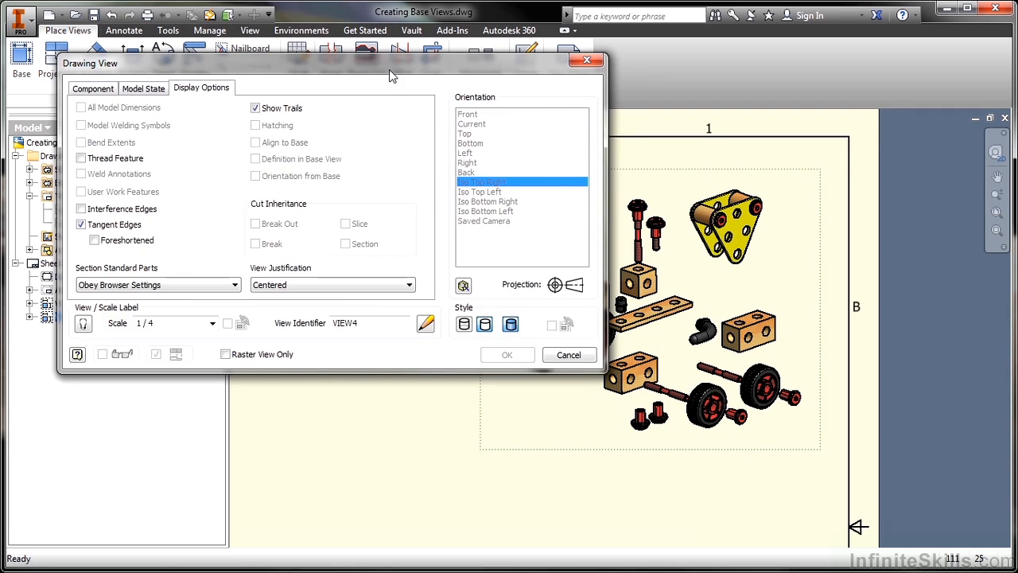
pyautogui.moveTo(556, 344)
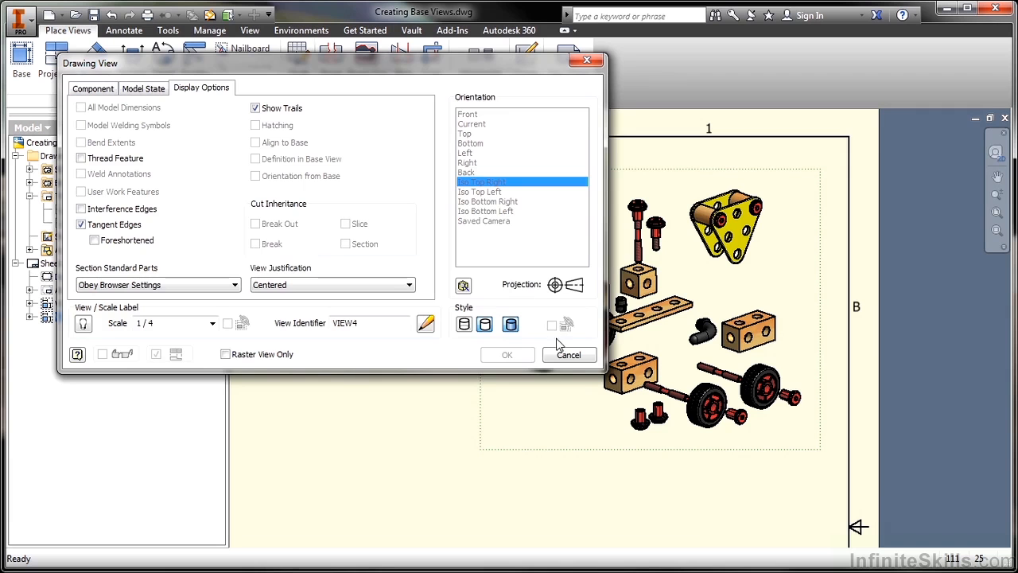
pyautogui.click(93, 88)
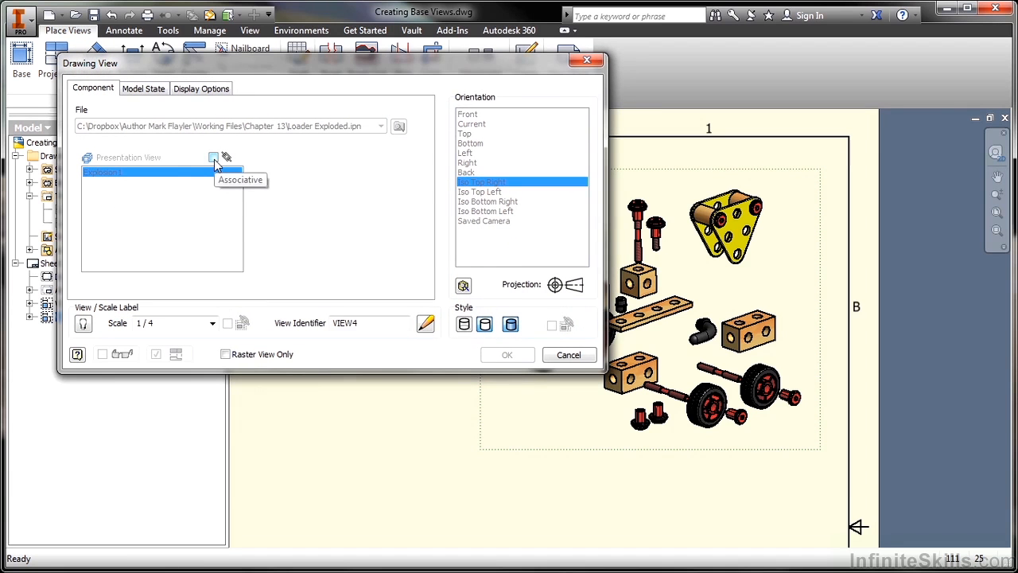
pyautogui.click(214, 157)
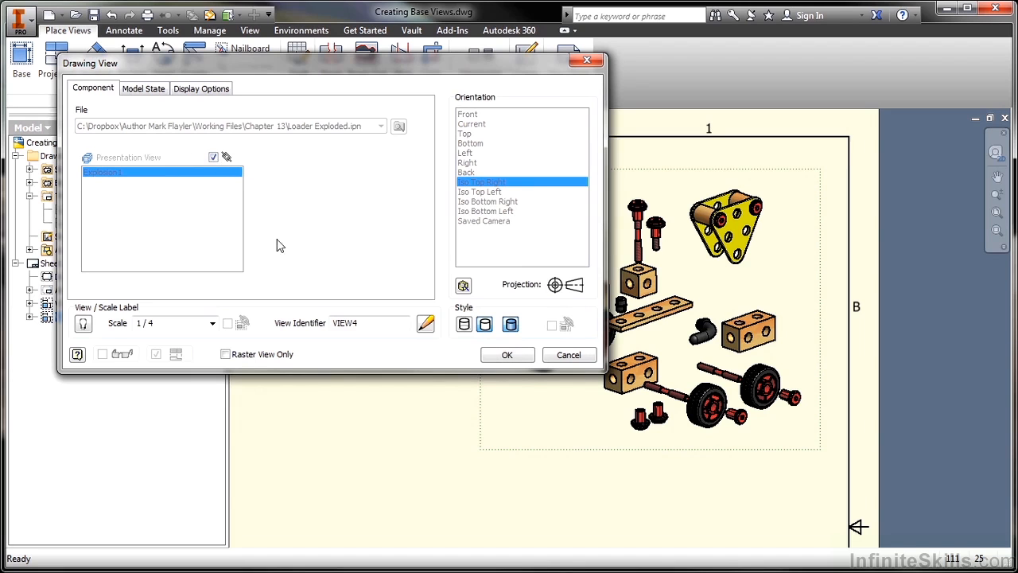
pyautogui.moveTo(223, 174)
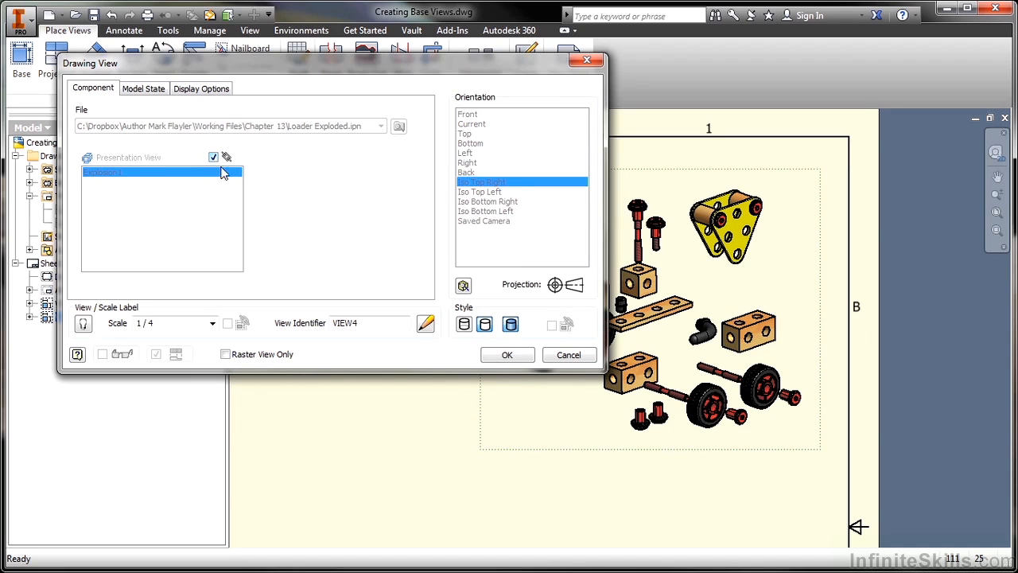
pyautogui.moveTo(273, 186)
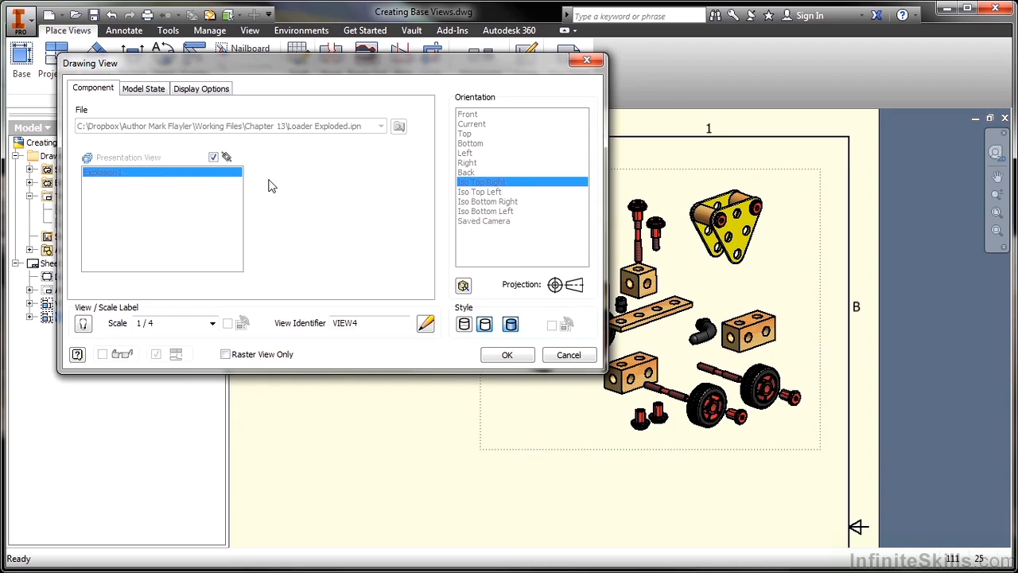